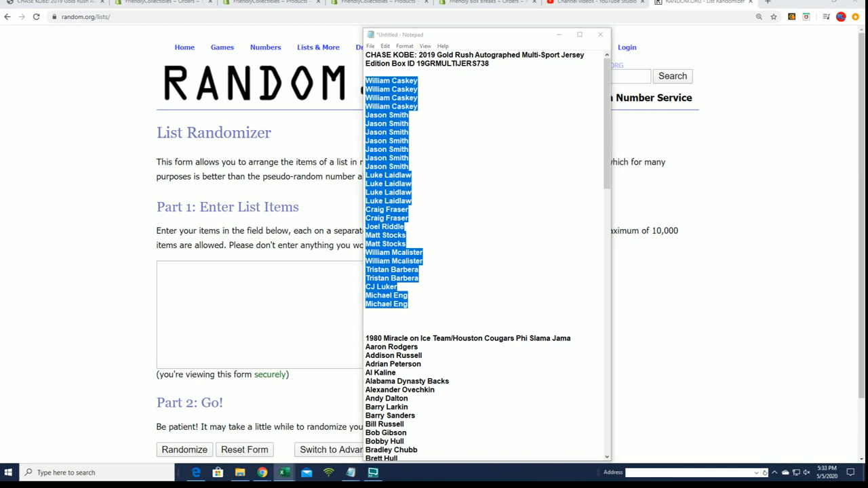
# Step: Switch from the Notepad name list to the blank Excel workbook
pyautogui.click(284, 473)
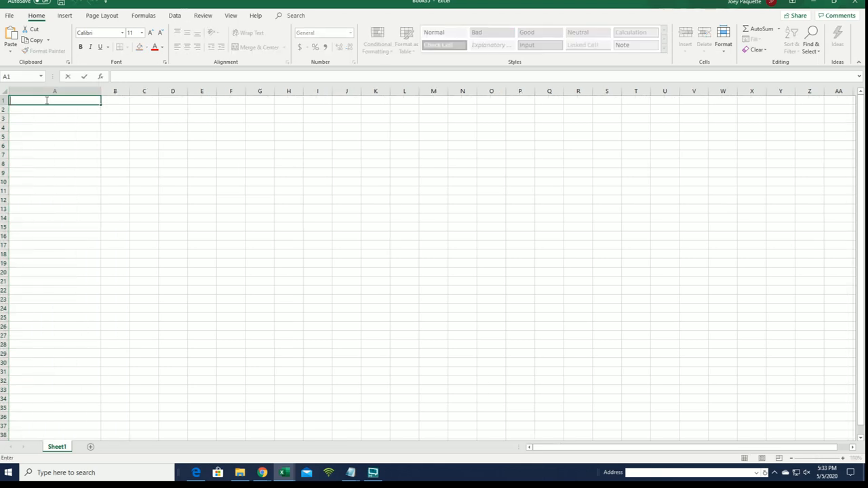
# Step: Head A1 'OWNER NAMES' and B1 'CHECKLIST PLAYERS', then go back to Notepad
pyautogui.write('OWNER')
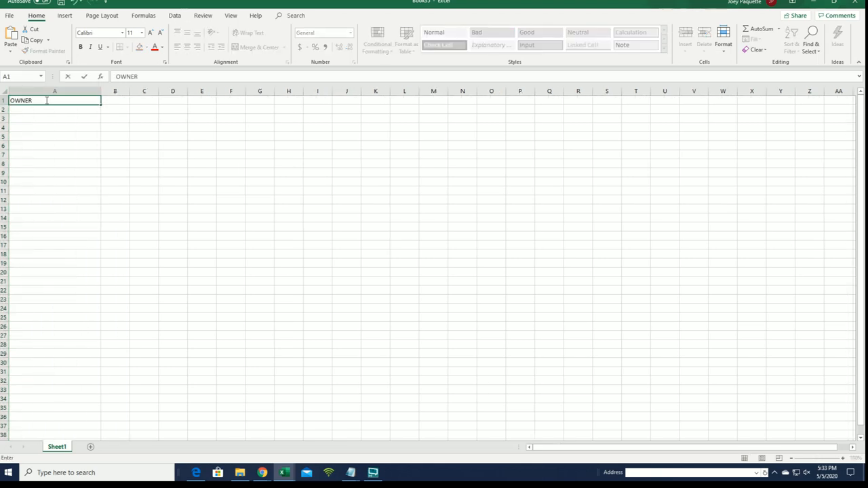
pyautogui.write('NAMES')
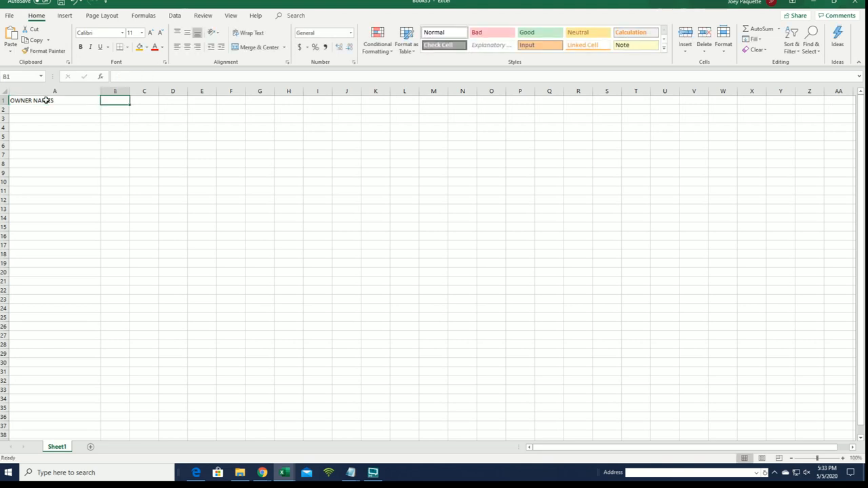
pyautogui.write('CHECKLIST PLAYERS')
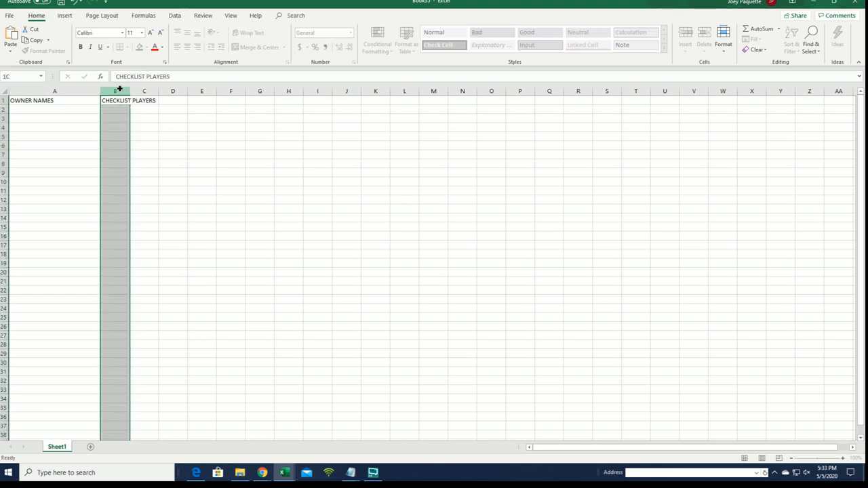
pyautogui.click(54, 109)
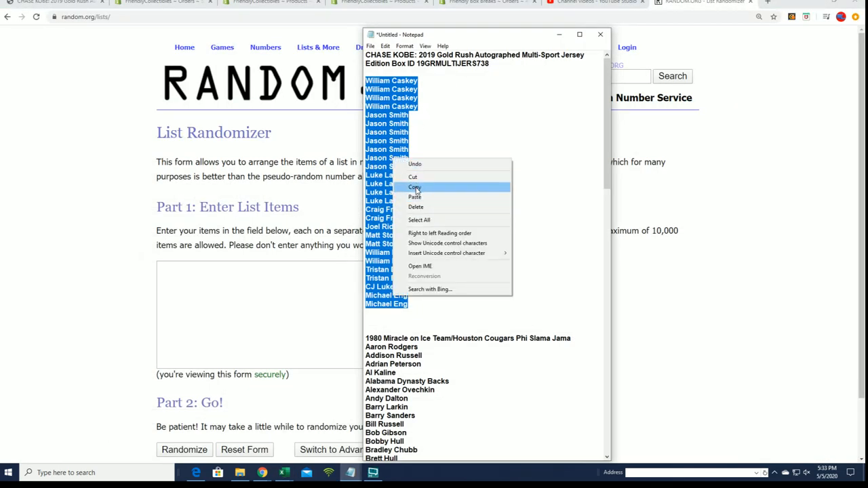
# Step: Copy the owner names and repeat them as several stacked copies in Notepad
pyautogui.click(414, 187)
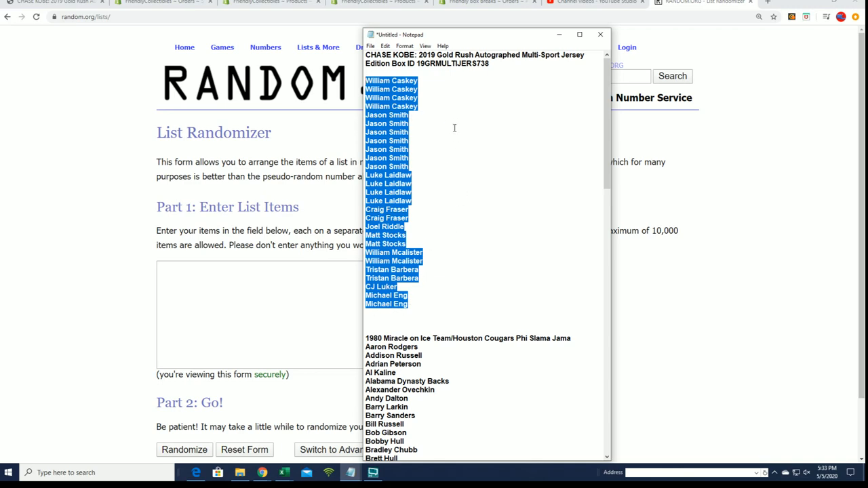
pyautogui.scroll(-3)
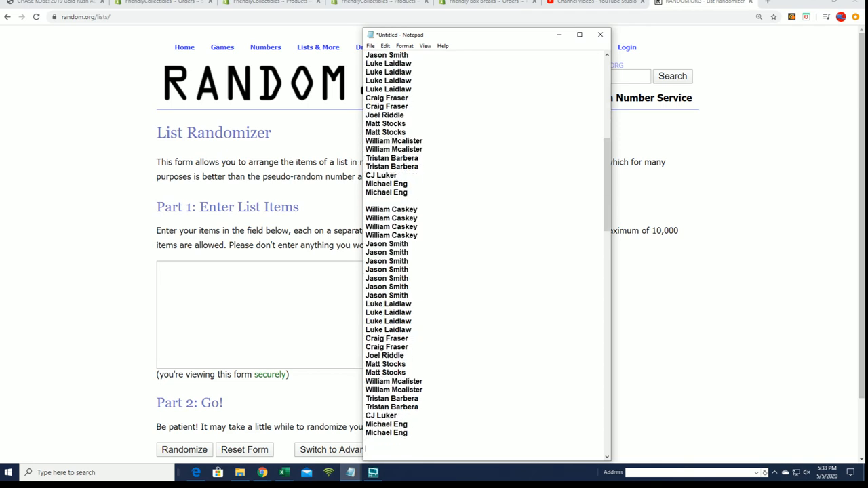
pyautogui.scroll(3)
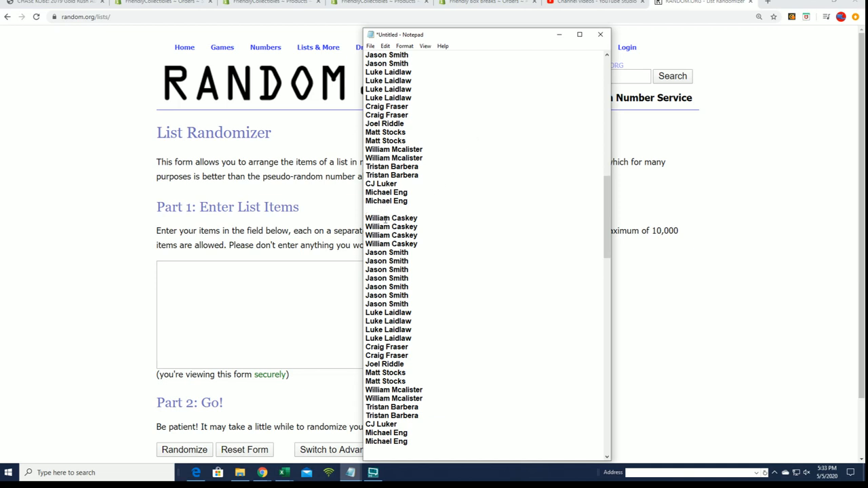
pyautogui.scroll(3)
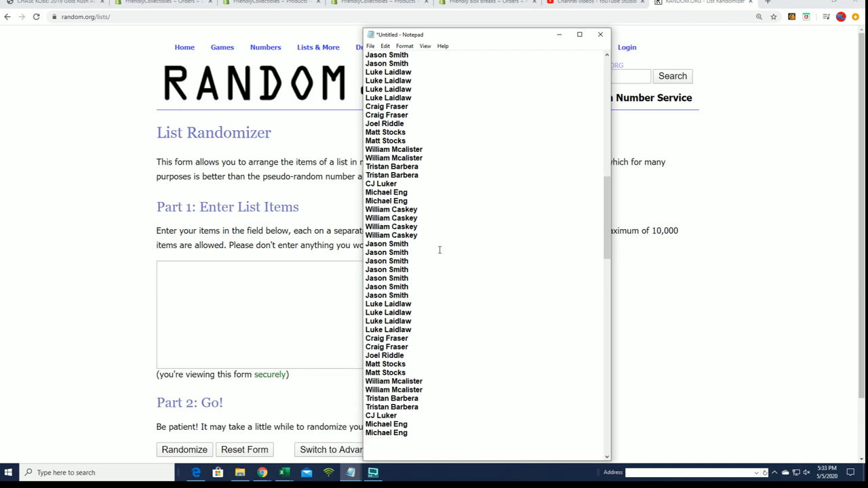
pyautogui.scroll(-3)
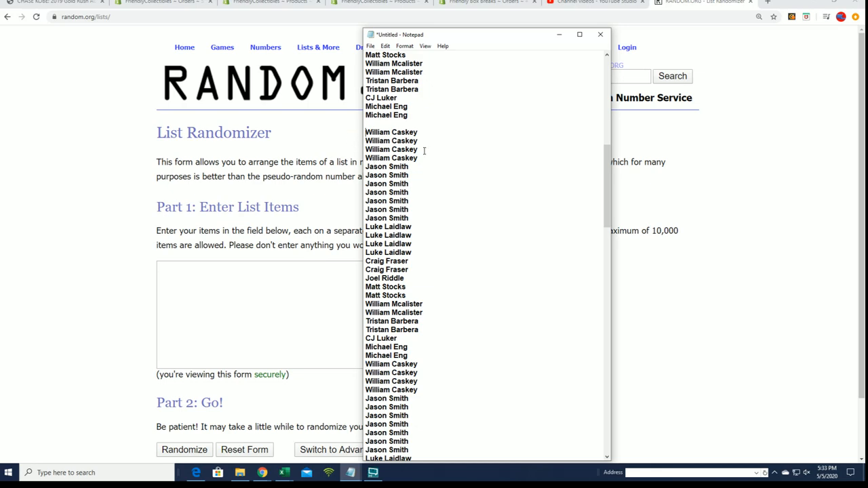
pyautogui.scroll(3)
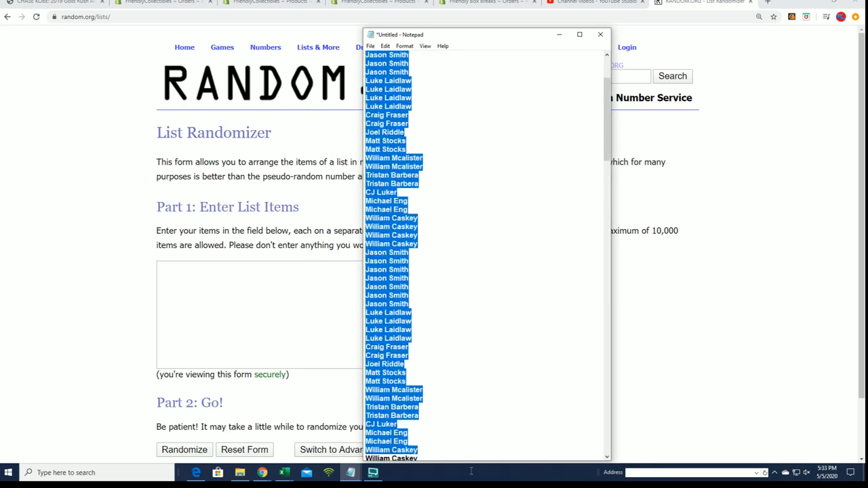
pyautogui.scroll(-3)
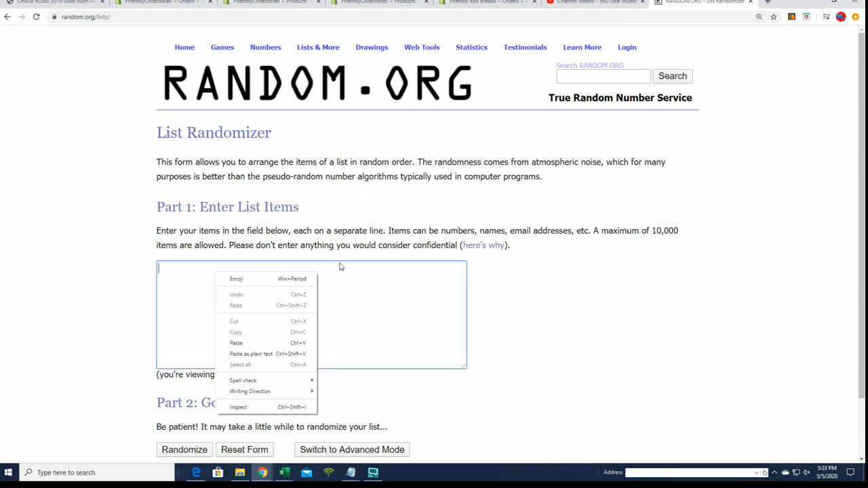
# Step: Paste the repeated owner names into the List Randomizer box, re-pasting after a trial shuffle
pyautogui.click(236, 342)
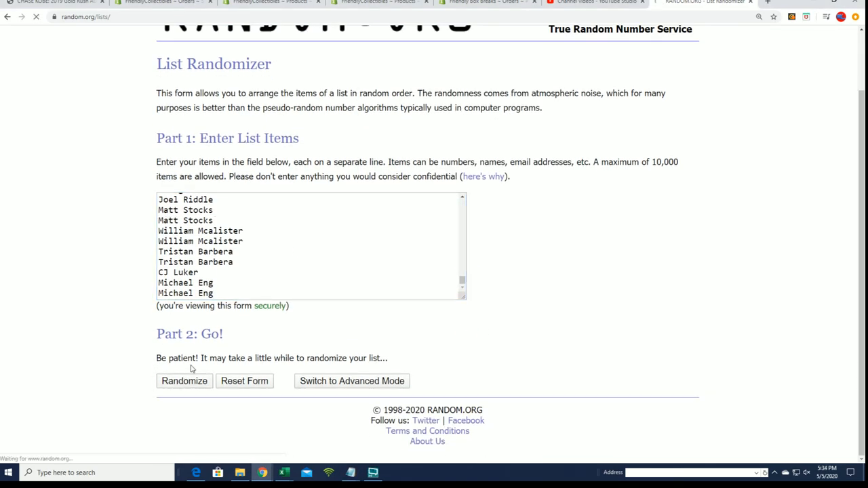
pyautogui.click(184, 380)
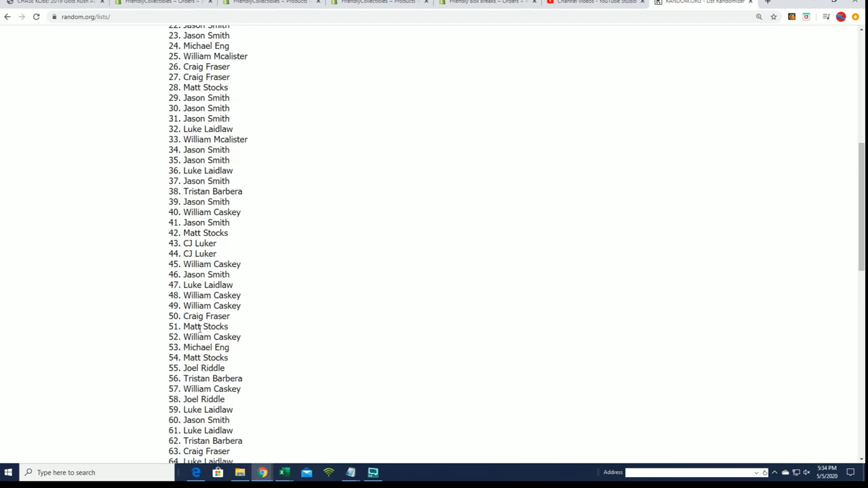
pyautogui.scroll(3)
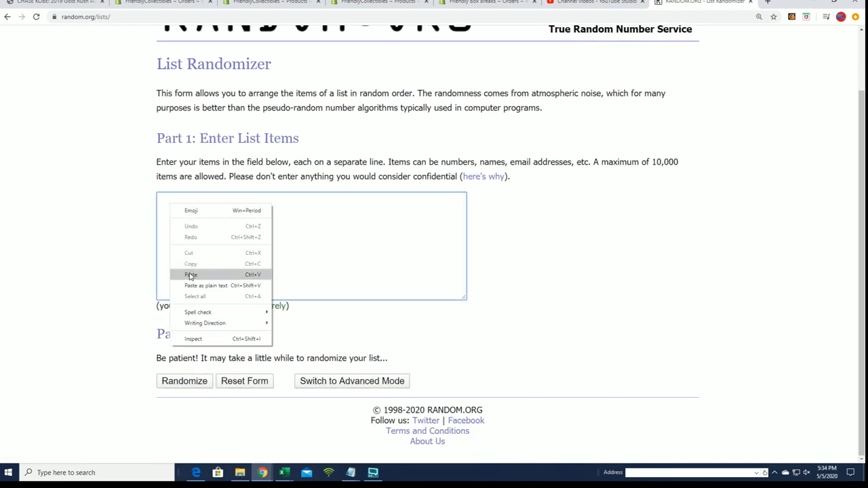
pyautogui.click(190, 275)
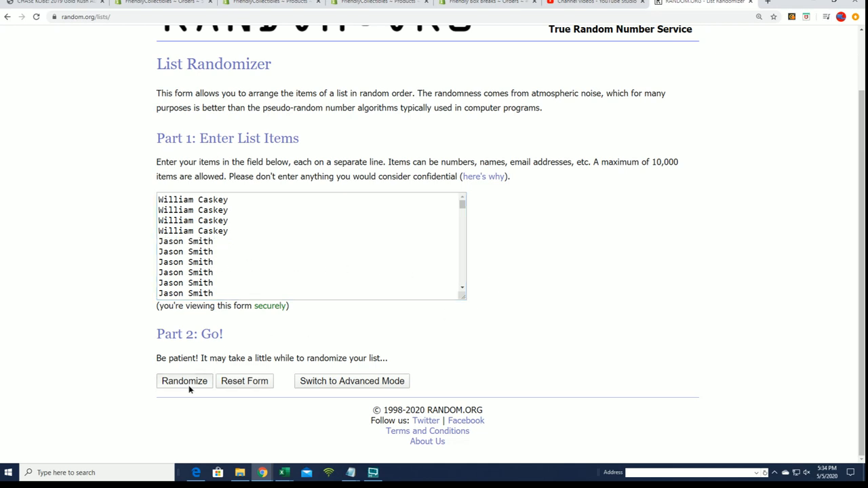
# Step: Shuffle the 108 owner names four times with Randomize and Again!
pyautogui.click(183, 380)
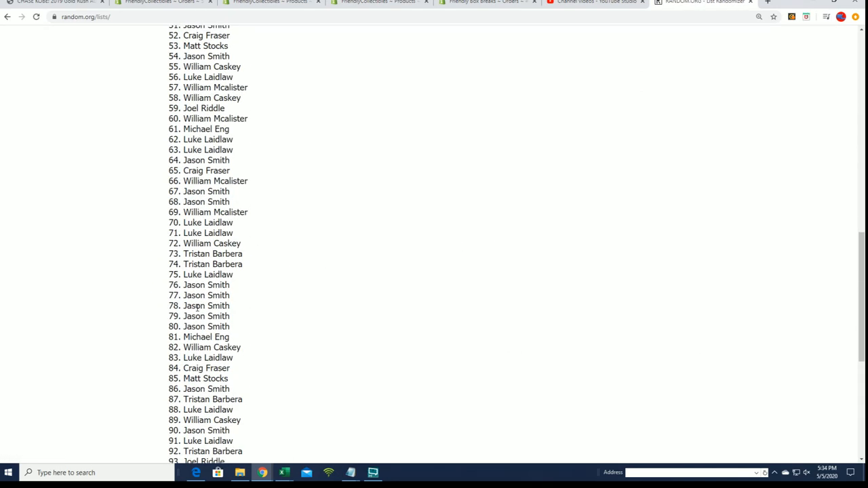
pyautogui.scroll(3)
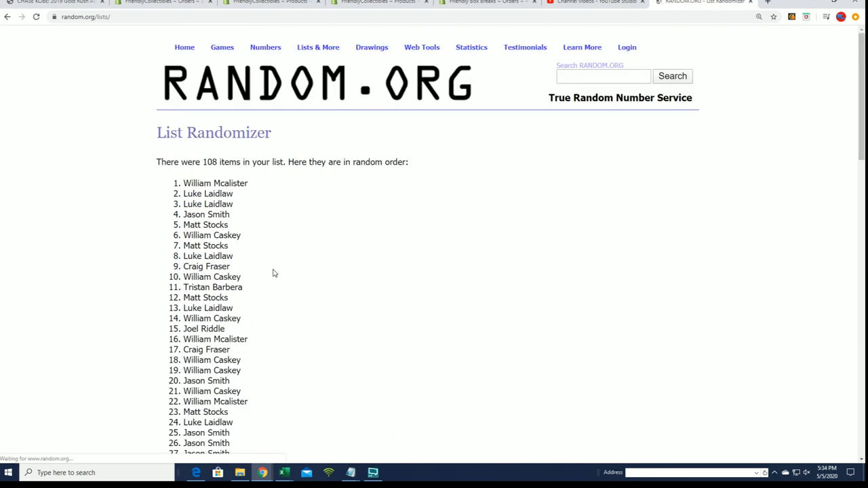
pyautogui.scroll(-3)
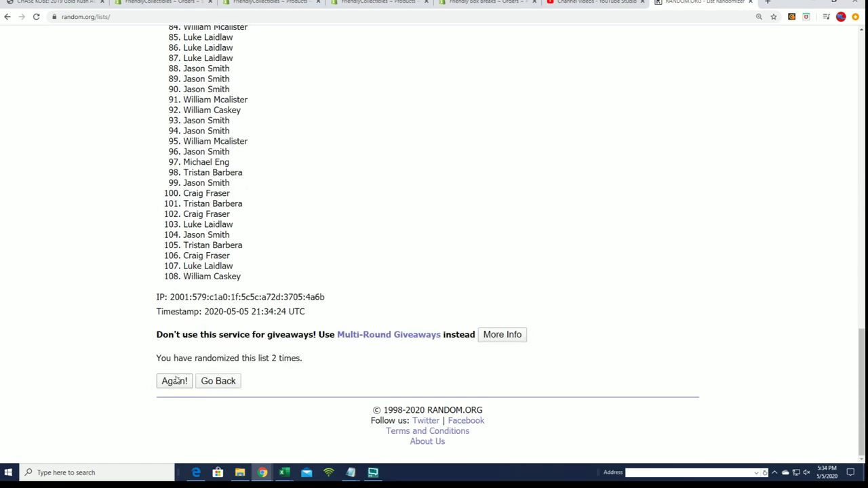
pyautogui.click(174, 381)
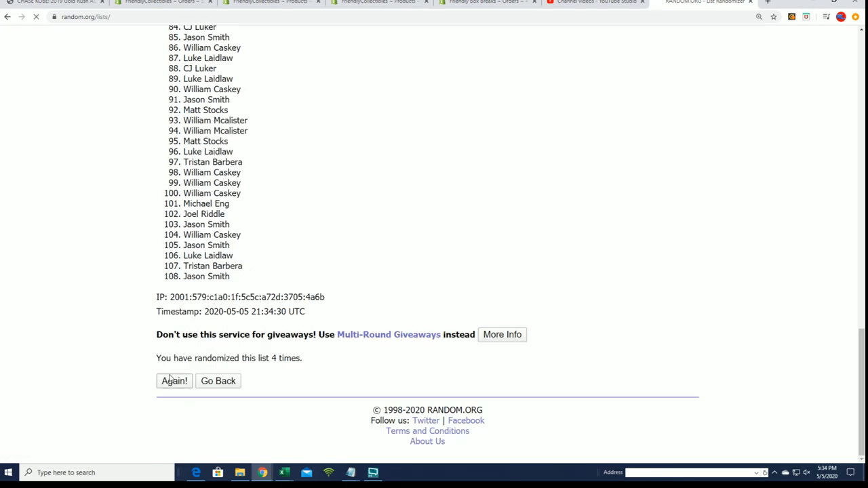
pyautogui.click(174, 380)
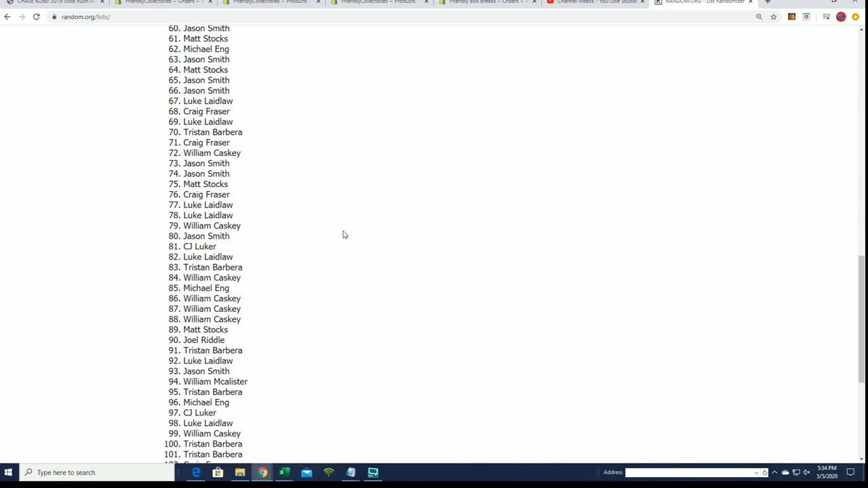
pyautogui.scroll(-3)
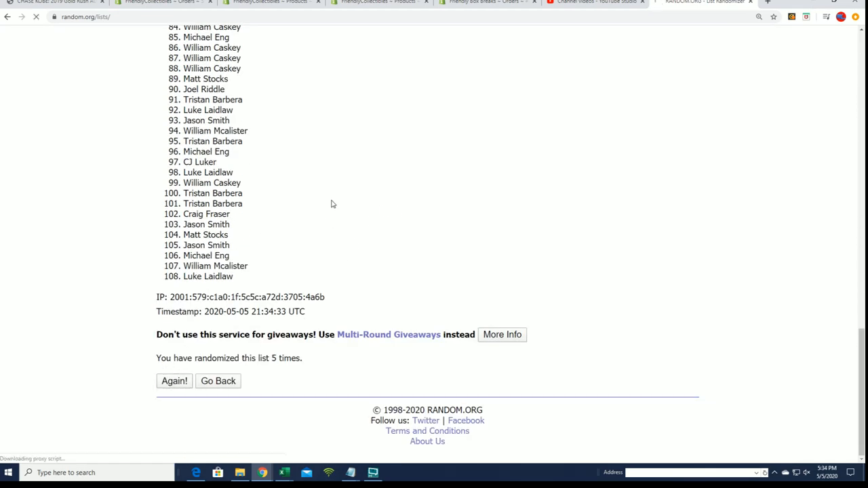
pyautogui.click(174, 381)
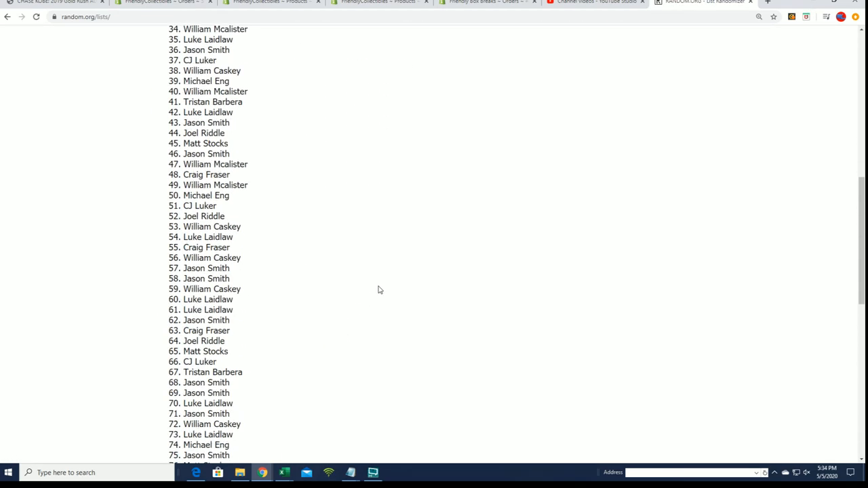
# Step: Reshuffle the owner names a final time and copy the randomized result list
pyautogui.scroll(-3)
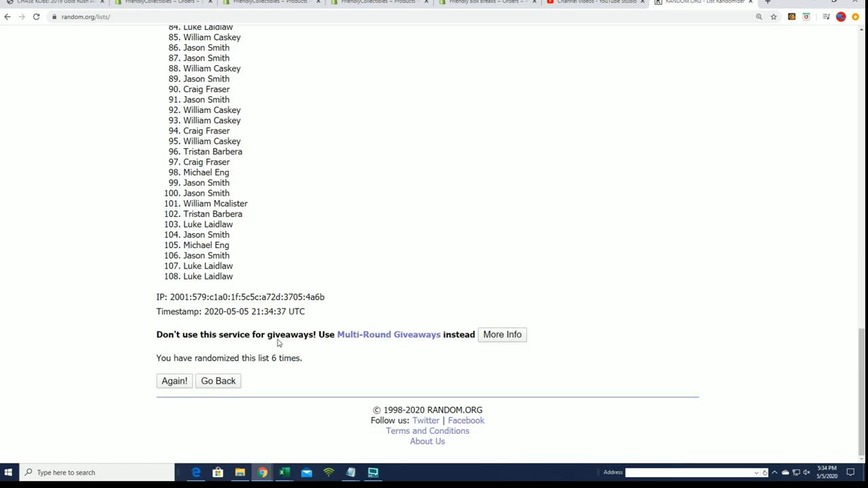
pyautogui.click(174, 381)
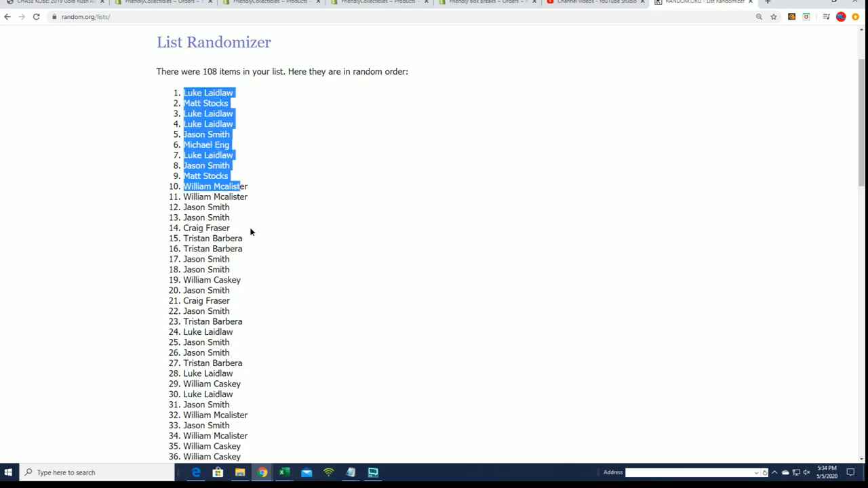
pyautogui.scroll(-3)
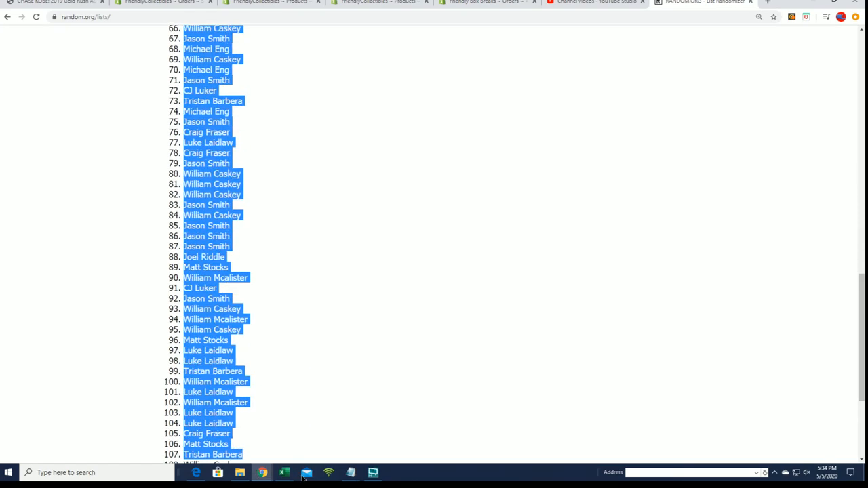
pyautogui.rightClick(227, 266)
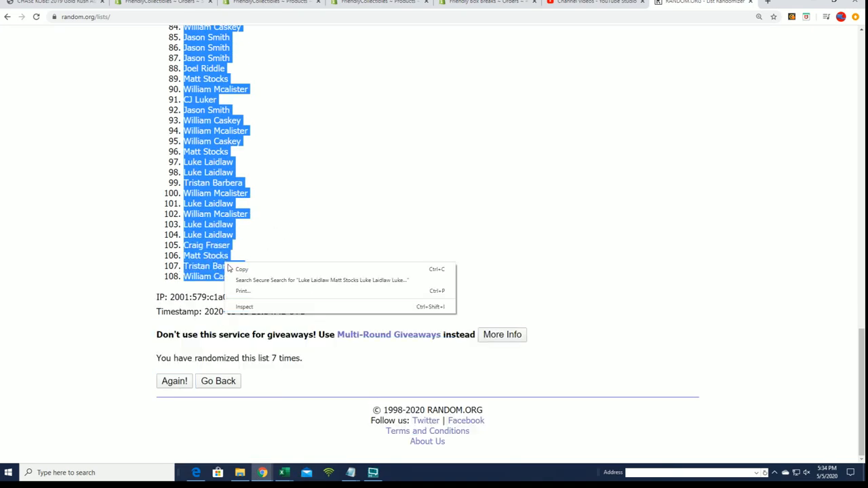
pyautogui.scroll(3)
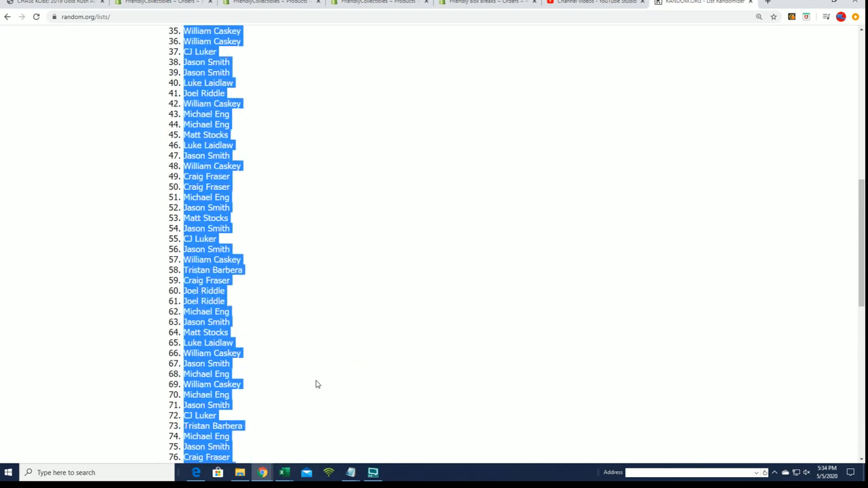
pyautogui.scroll(3)
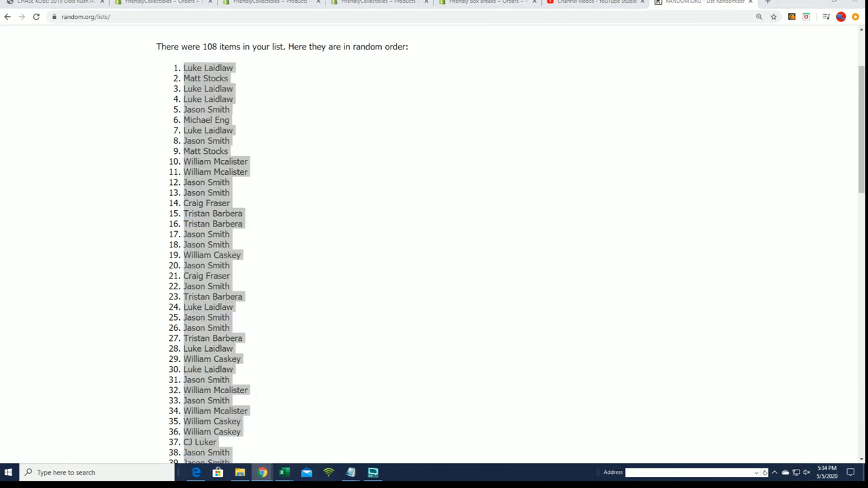
# Step: Paste the shuffled owner names as text into A2 and resize column A to fit
pyautogui.click(284, 473)
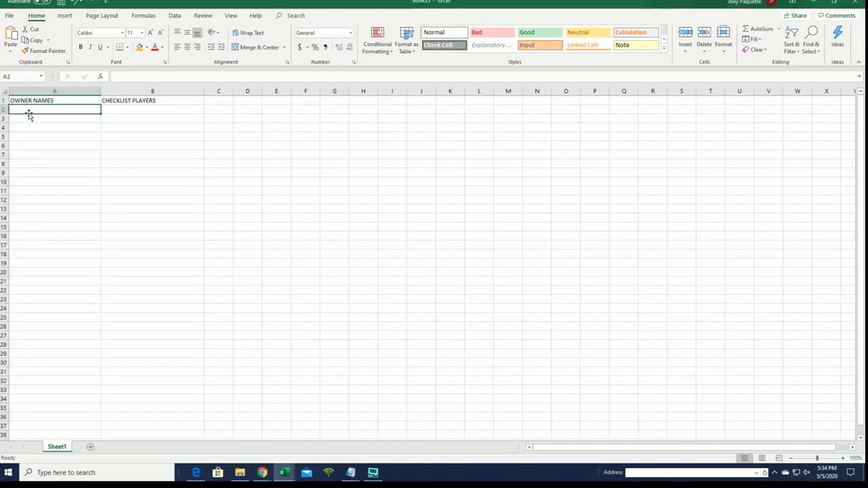
pyautogui.rightClick(55, 109)
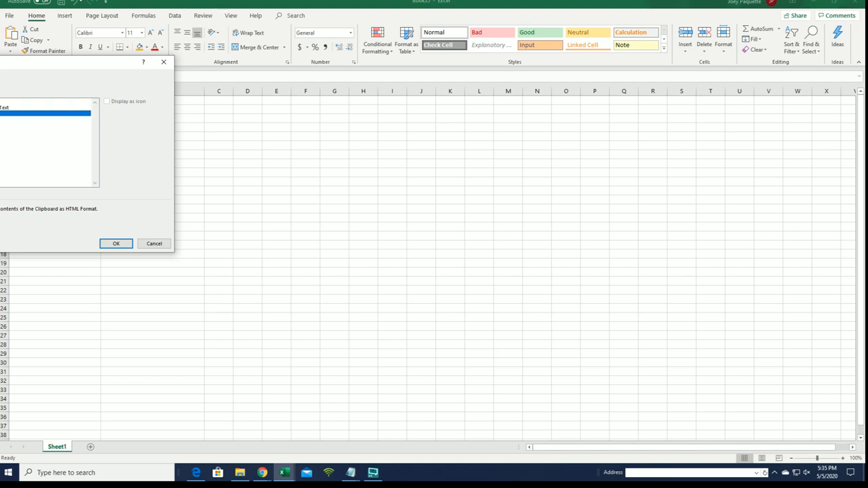
pyautogui.click(115, 244)
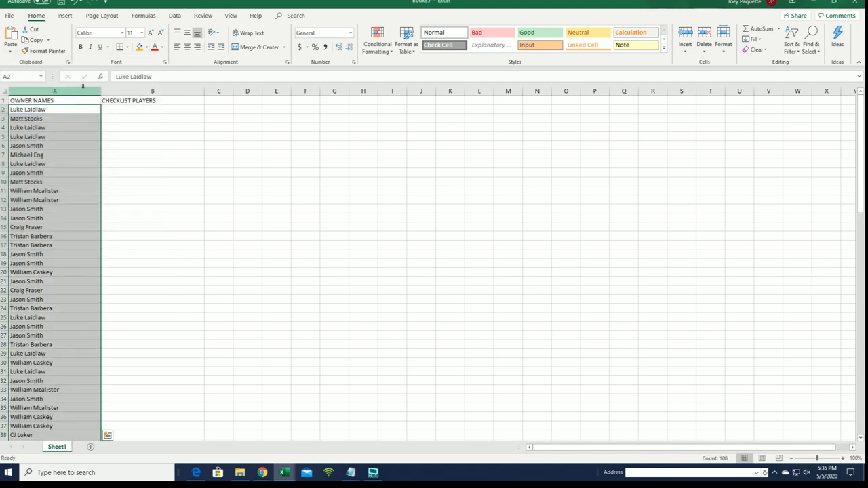
pyautogui.click(32, 100)
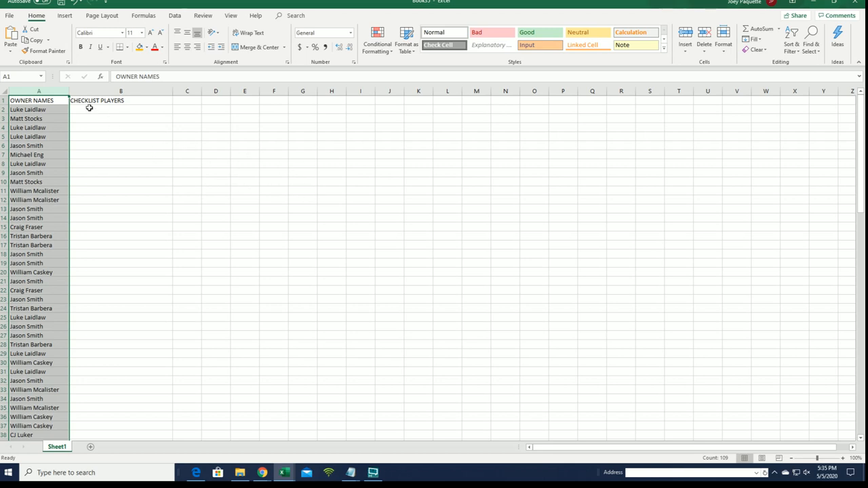
pyautogui.click(121, 109)
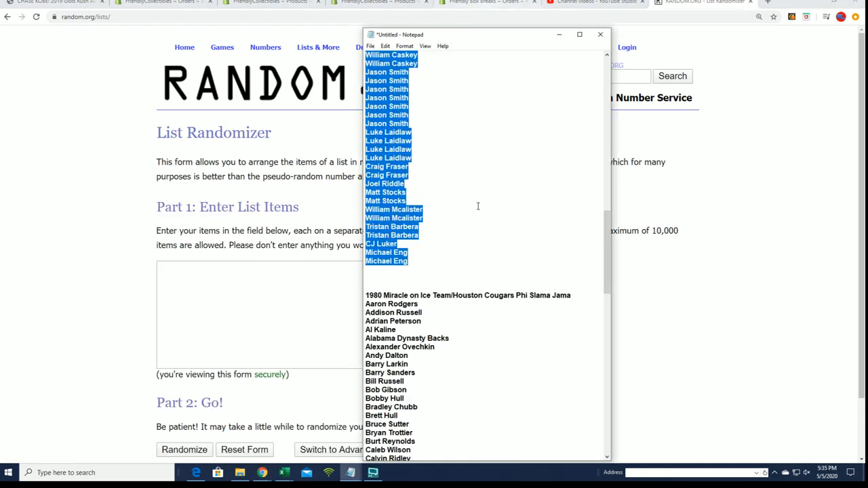
# Step: Scroll Notepad down to the checklist player names below the owners and copy them
pyautogui.scroll(-3)
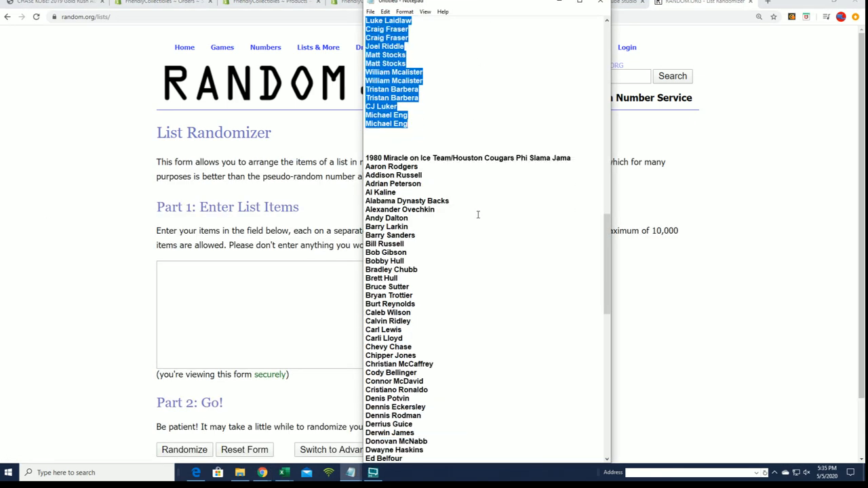
pyautogui.scroll(-3)
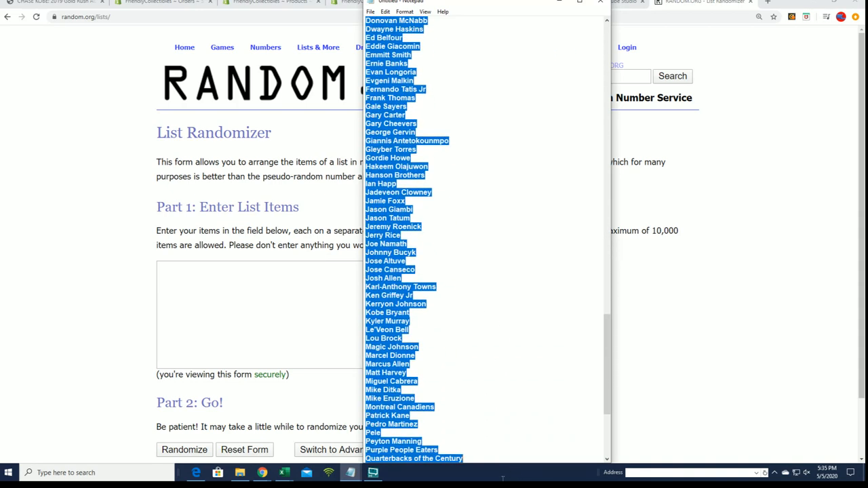
pyautogui.scroll(-3)
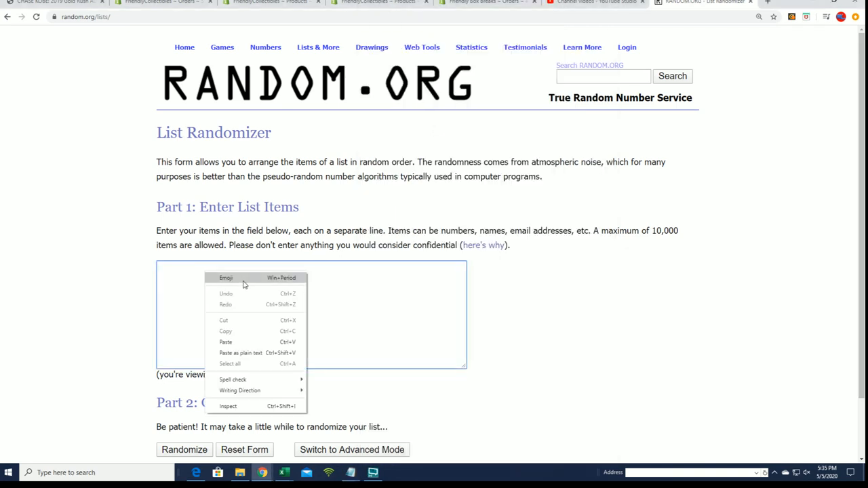
pyautogui.moveTo(225, 342)
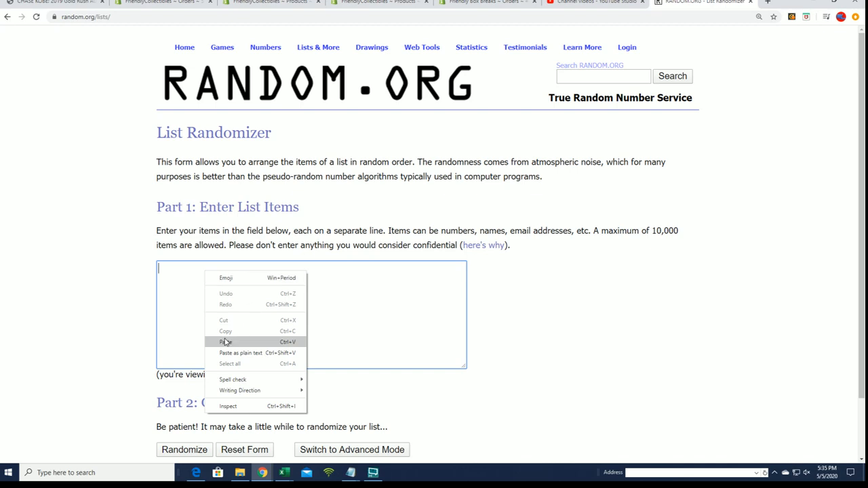
# Step: Paste the 108 checklist player names into List Randomizer and shuffle them
pyautogui.click(225, 342)
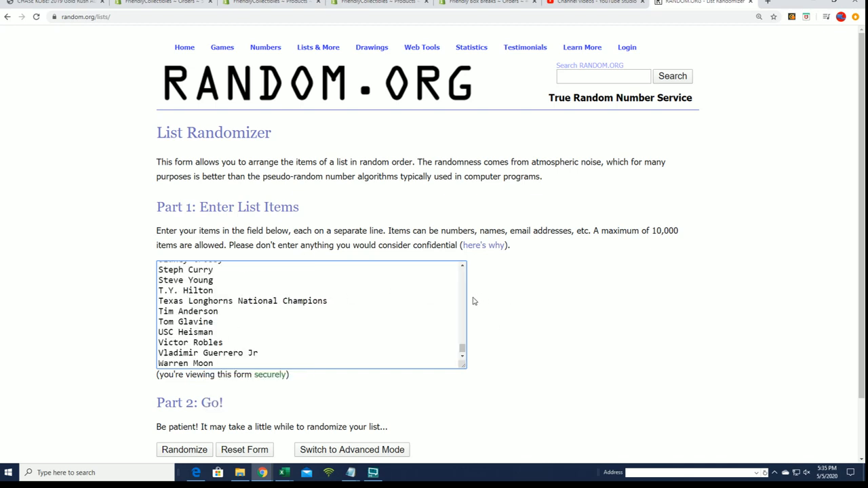
pyautogui.click(213, 362)
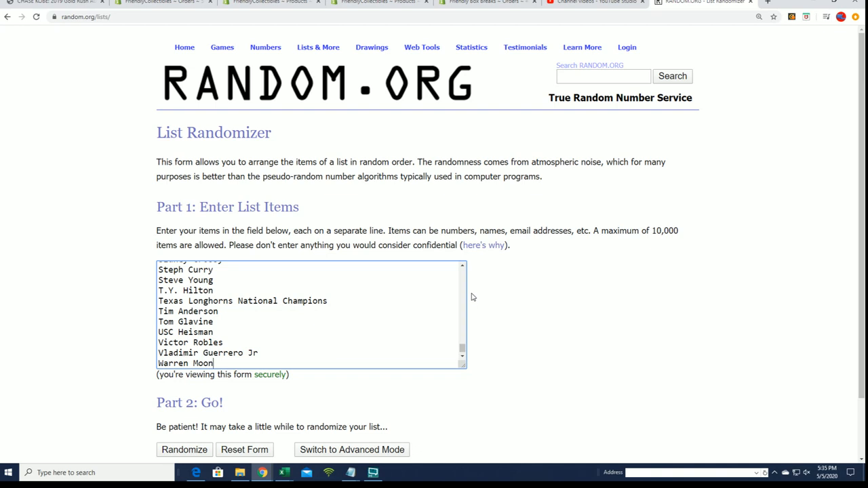
pyautogui.scroll(3)
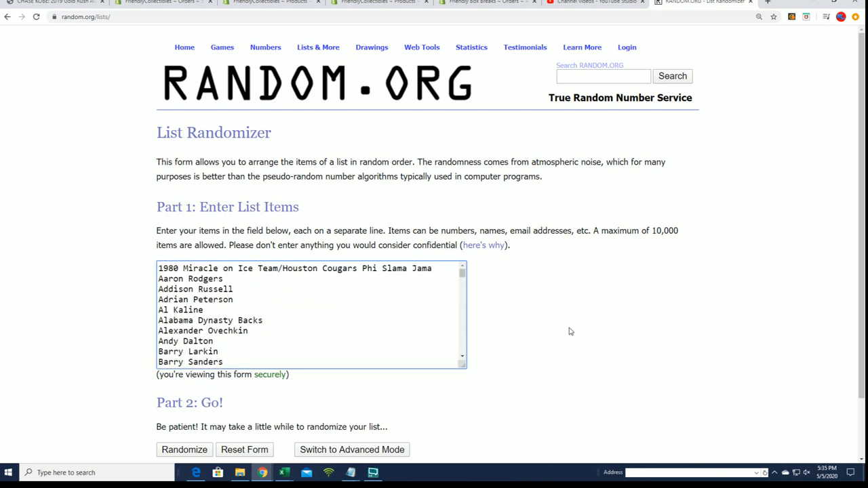
pyautogui.scroll(-3)
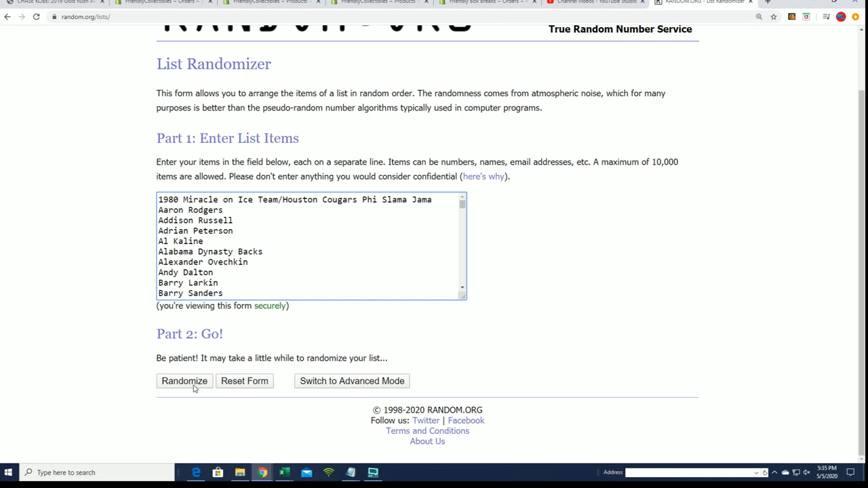
pyautogui.click(183, 380)
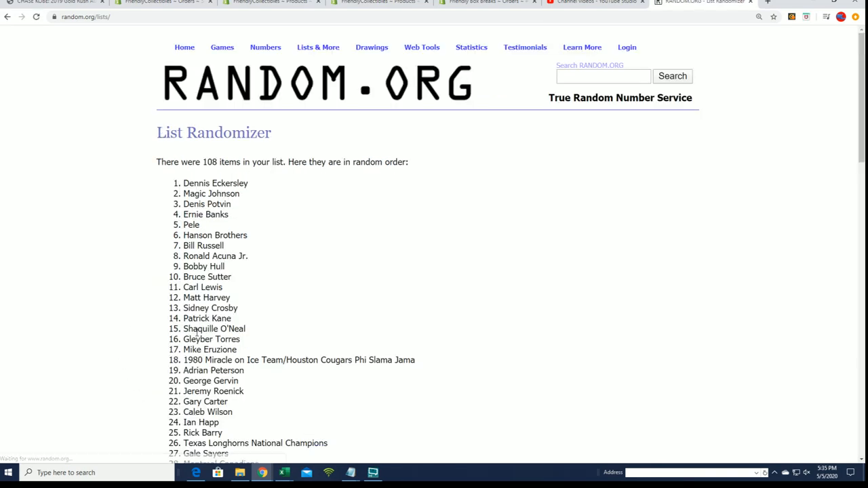
pyautogui.scroll(-3)
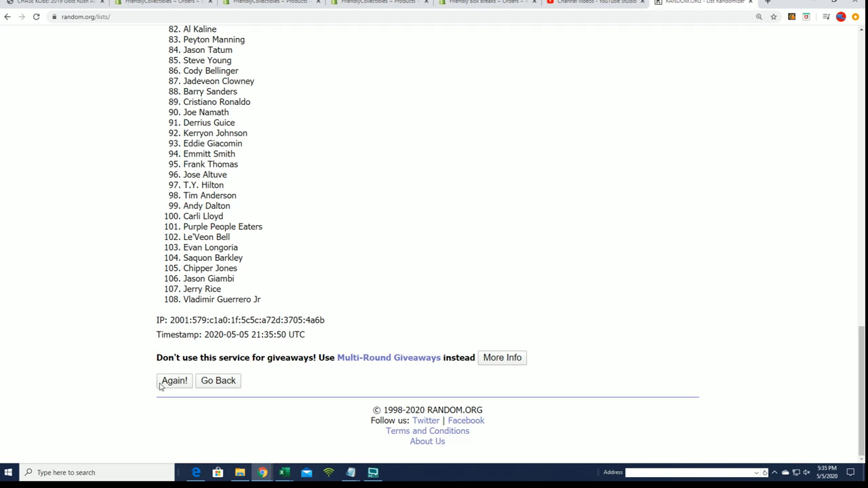
pyautogui.moveTo(168, 462)
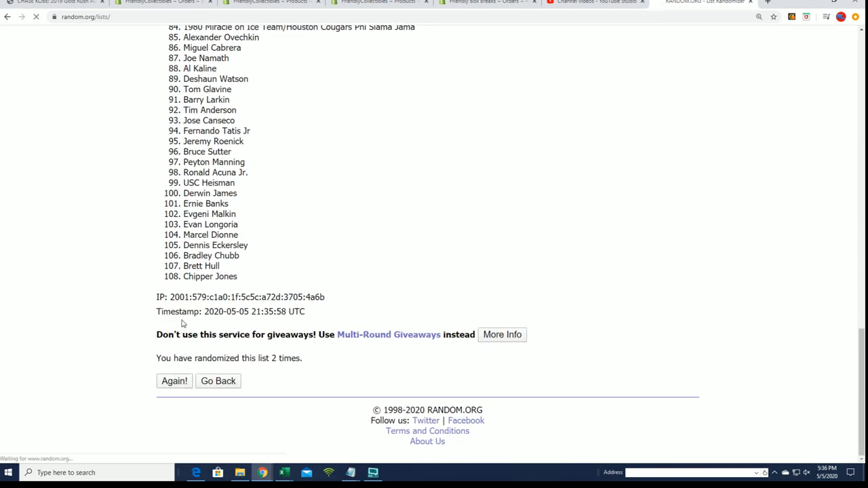
# Step: Reshuffle the player list six more times, ending with Ronald Acuna Jr. first
pyautogui.click(173, 381)
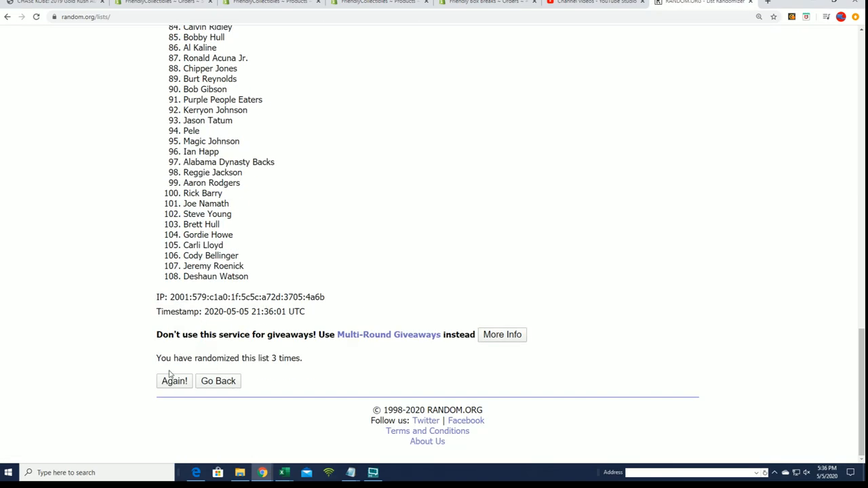
pyautogui.click(174, 380)
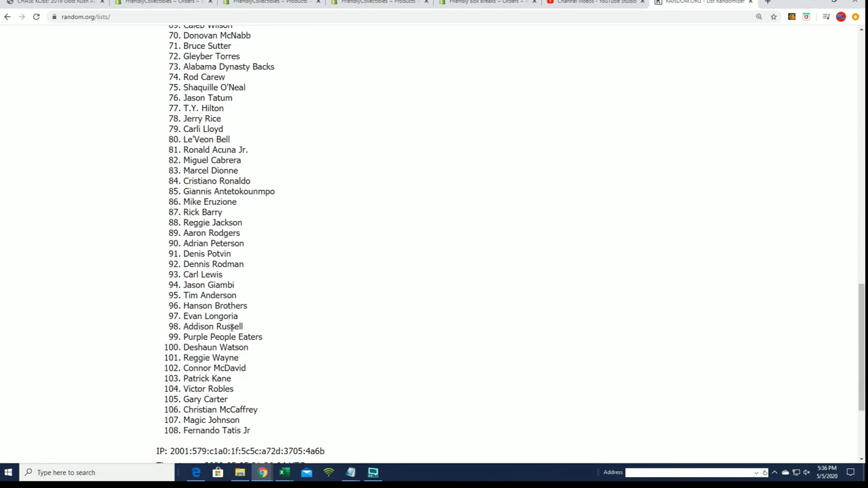
pyautogui.scroll(-3)
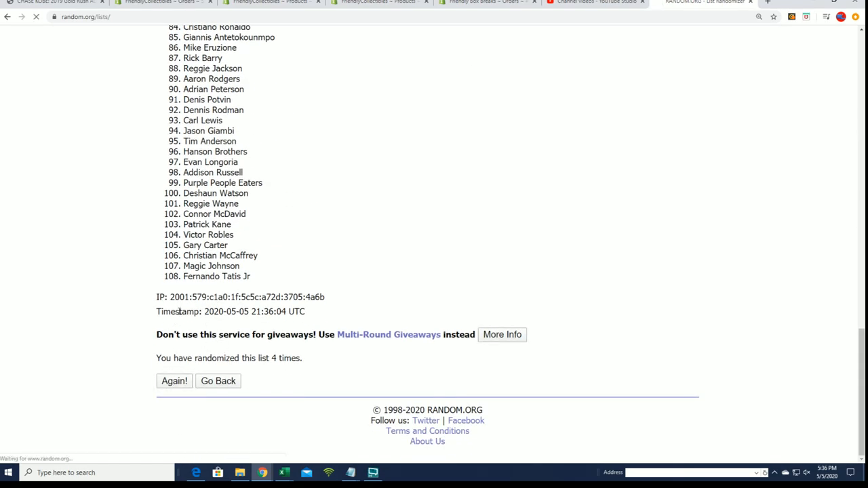
pyautogui.click(174, 381)
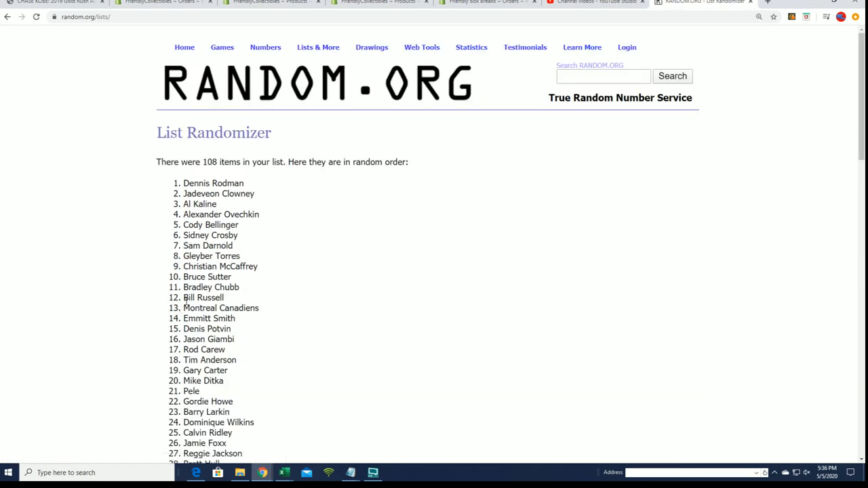
pyautogui.scroll(-3)
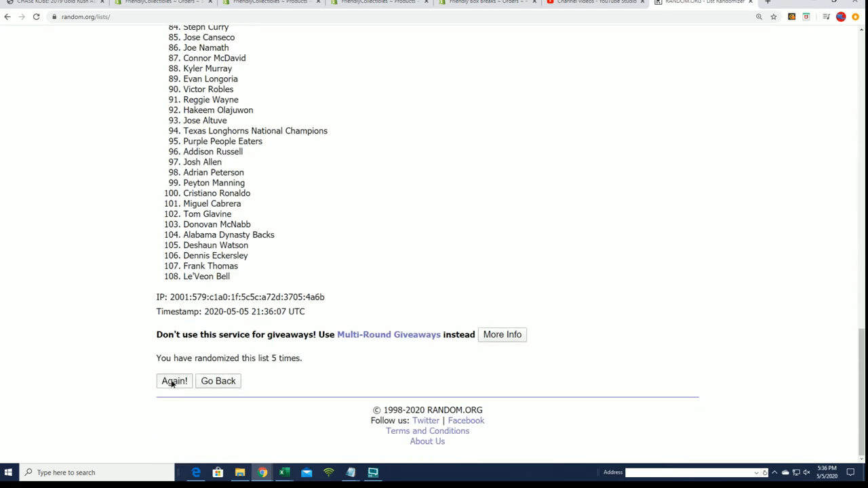
pyautogui.click(173, 380)
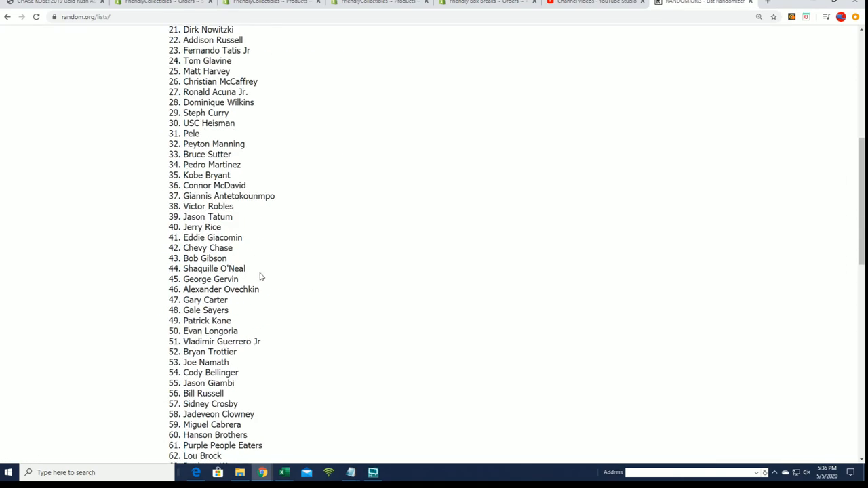
pyautogui.scroll(-3)
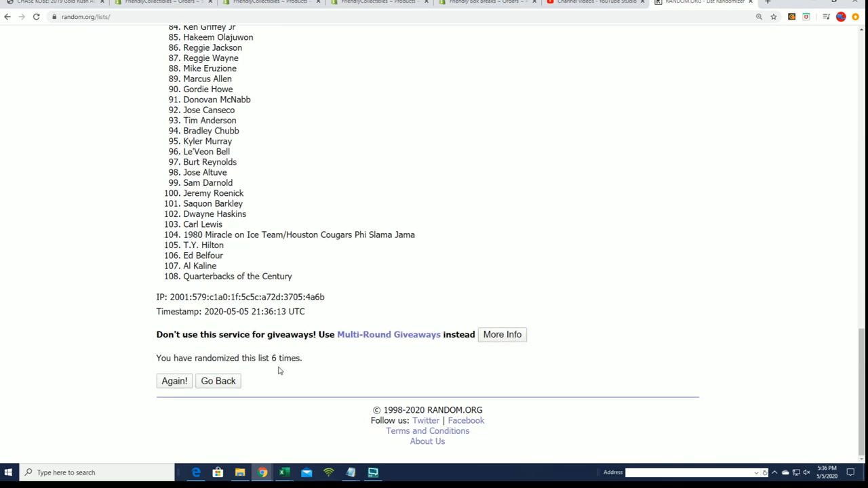
pyautogui.click(174, 380)
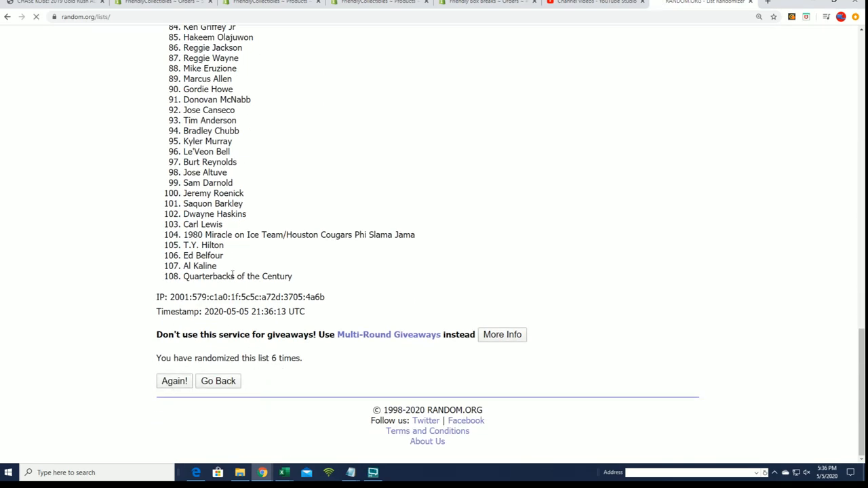
pyautogui.click(174, 381)
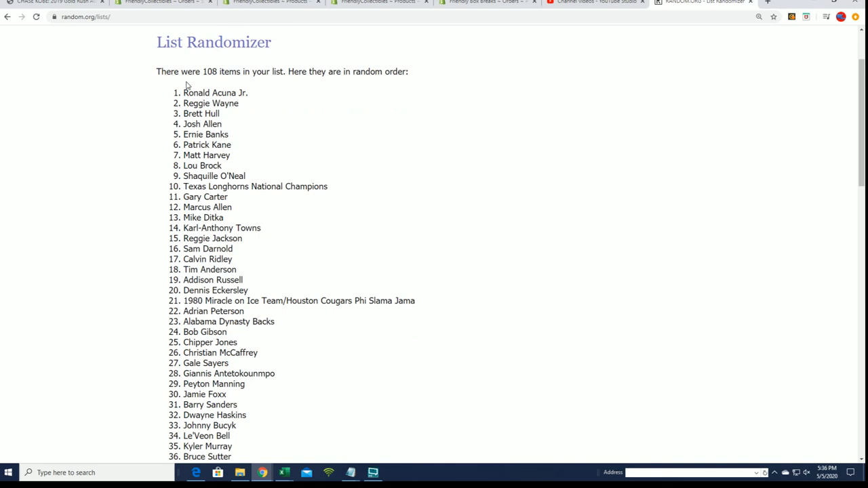
# Step: Copy all 108 shuffled player names and select cell B2 in Excel
pyautogui.scroll(-3)
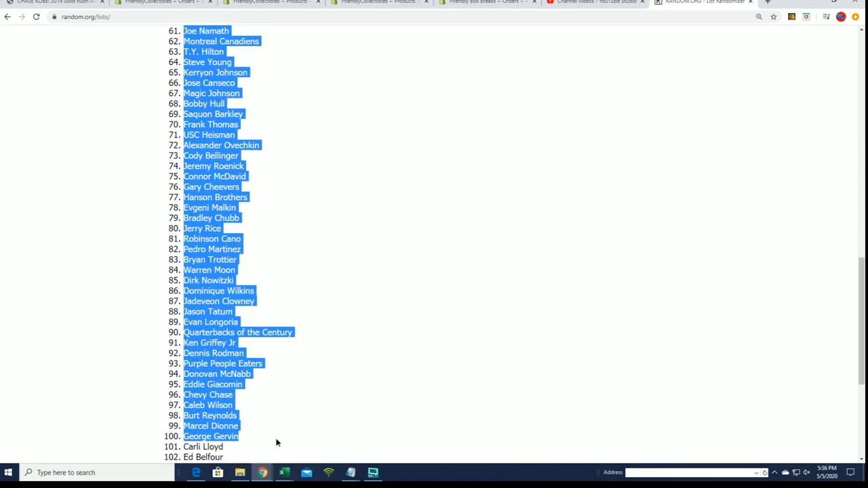
pyautogui.scroll(-3)
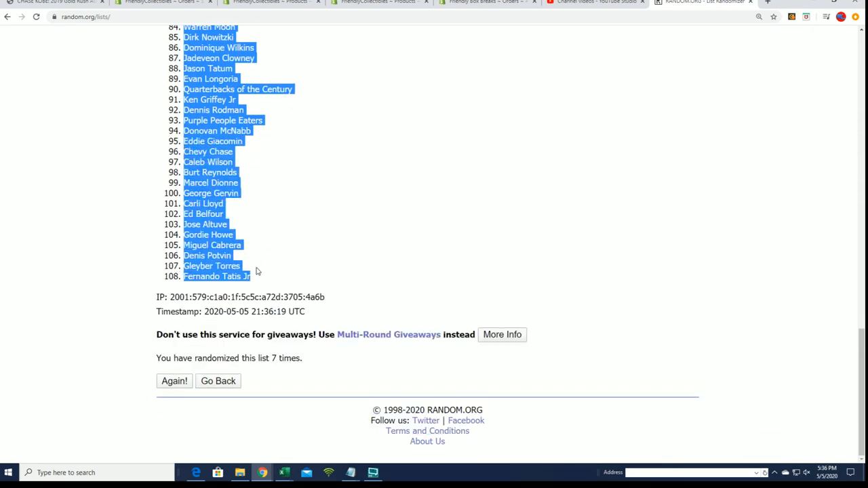
pyautogui.moveTo(300, 380)
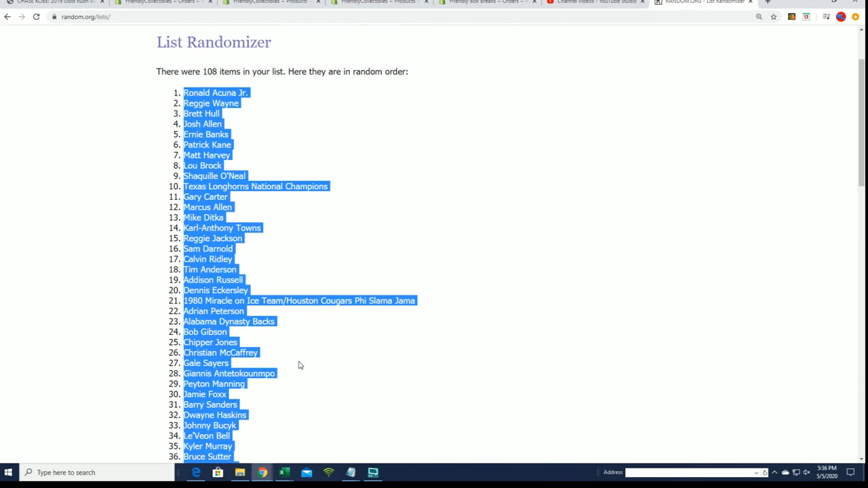
pyautogui.click(298, 365)
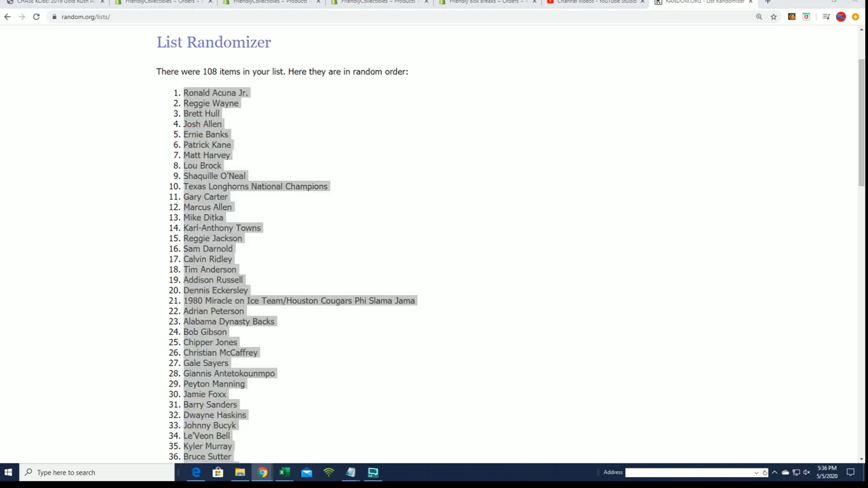
pyautogui.click(284, 473)
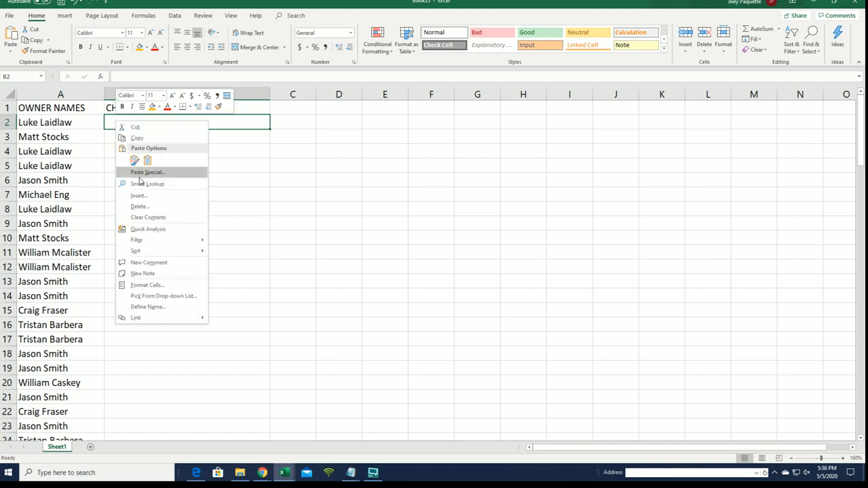
# Step: Paste the shuffled player names into column B as plain text
pyautogui.click(147, 172)
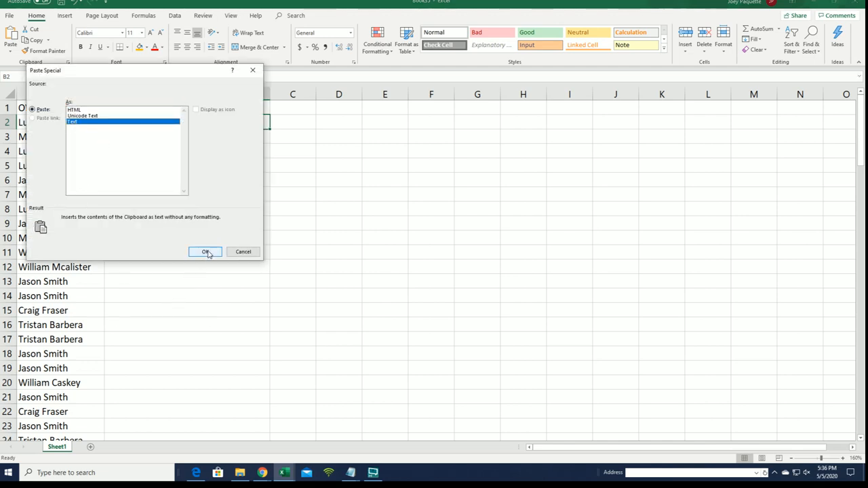
pyautogui.click(206, 252)
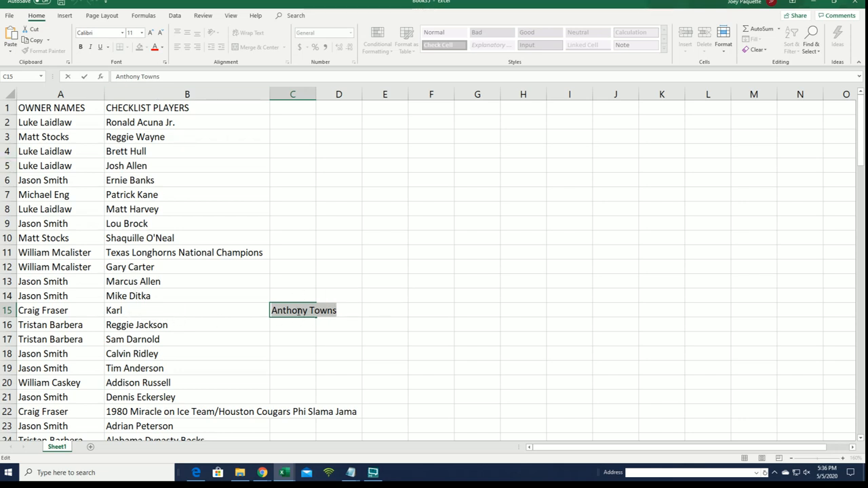
# Step: Complete B15 as 'Karl Anthony Towns' and select the stray 'Anthony Towns' in C15
pyautogui.click(186, 310)
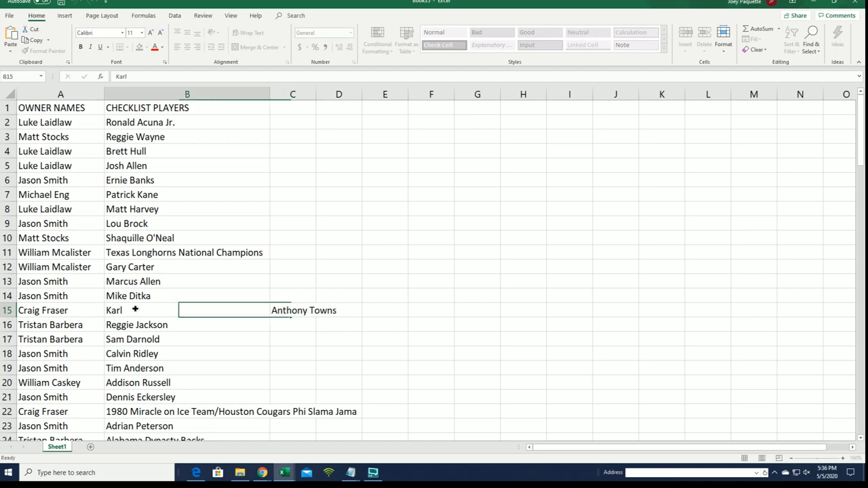
pyautogui.doubleClick(163, 309)
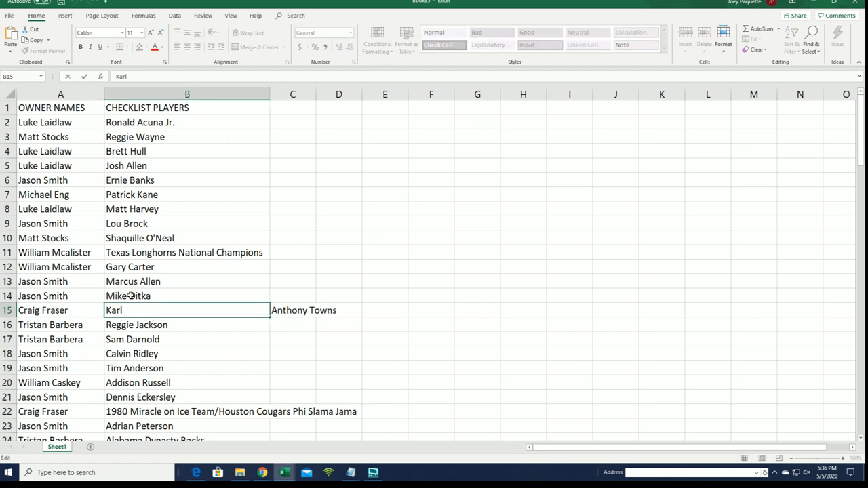
pyautogui.write('Anthony Towns')
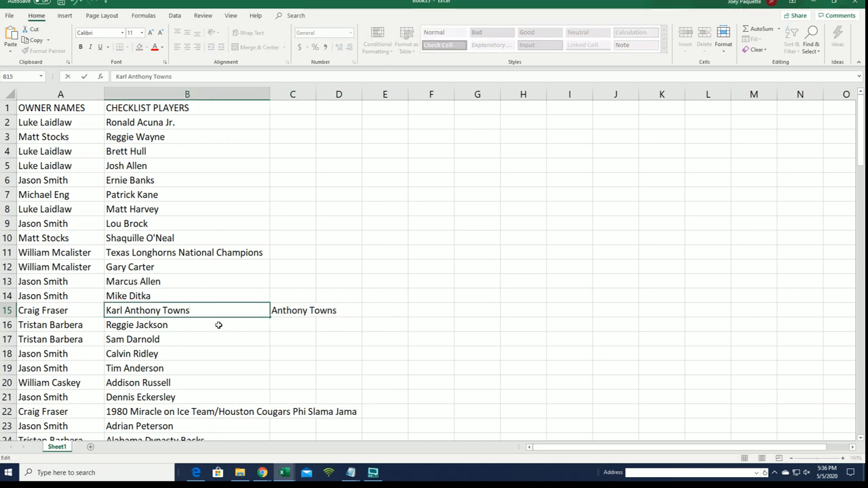
pyautogui.click(339, 339)
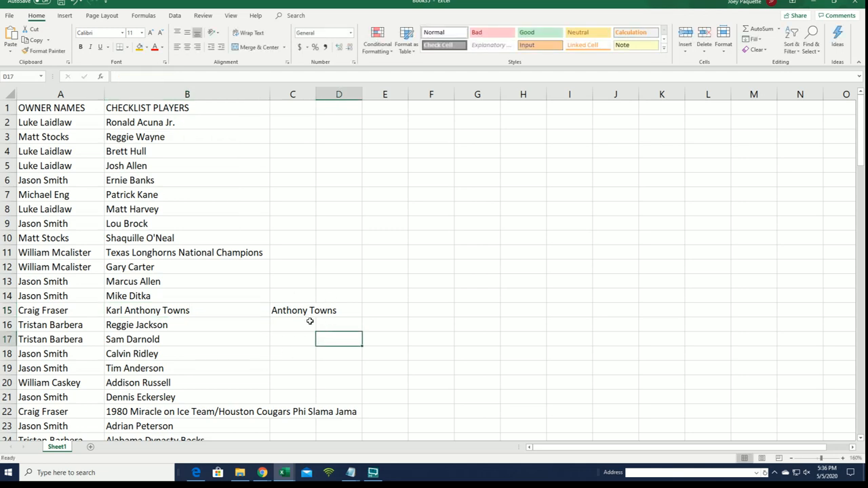
pyautogui.click(292, 310)
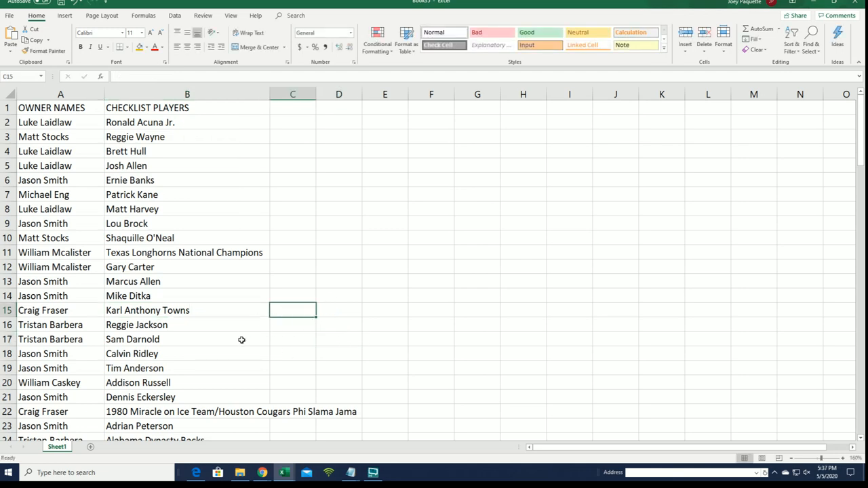
pyautogui.click(187, 324)
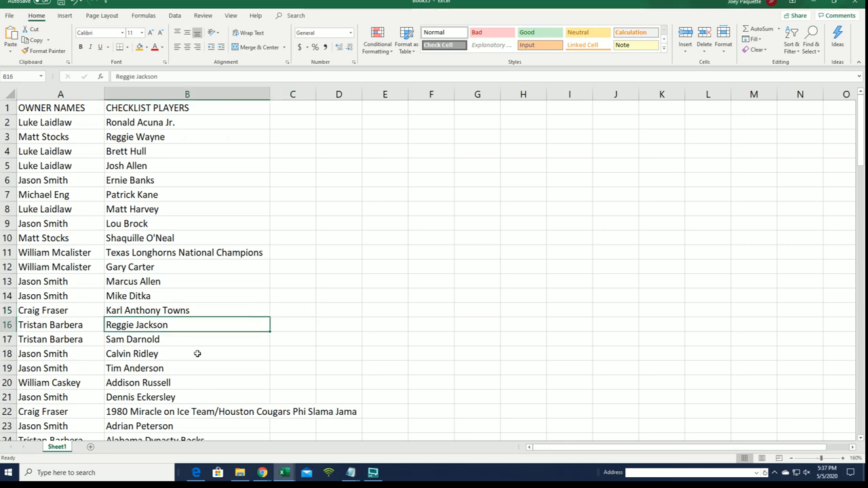
pyautogui.scroll(-3)
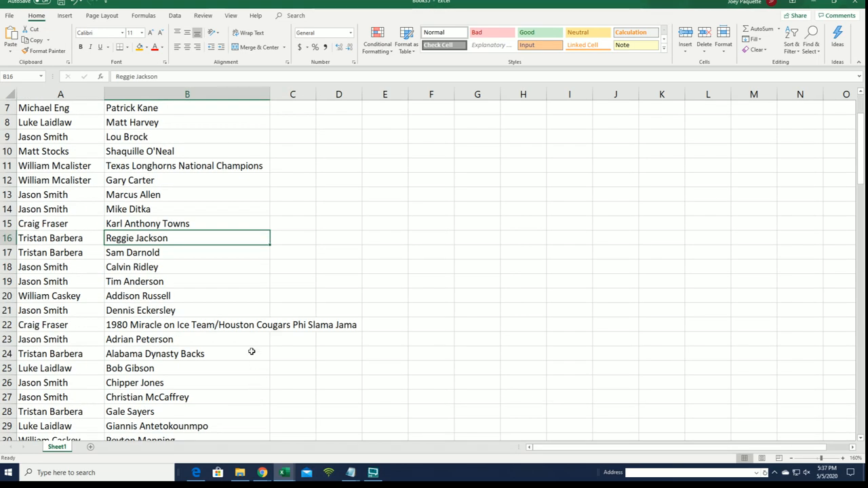
pyautogui.moveTo(216, 310)
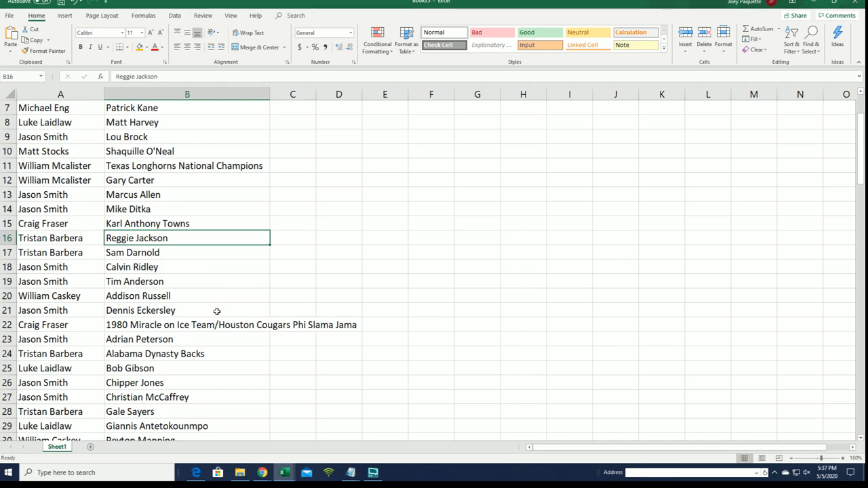
pyautogui.scroll(-3)
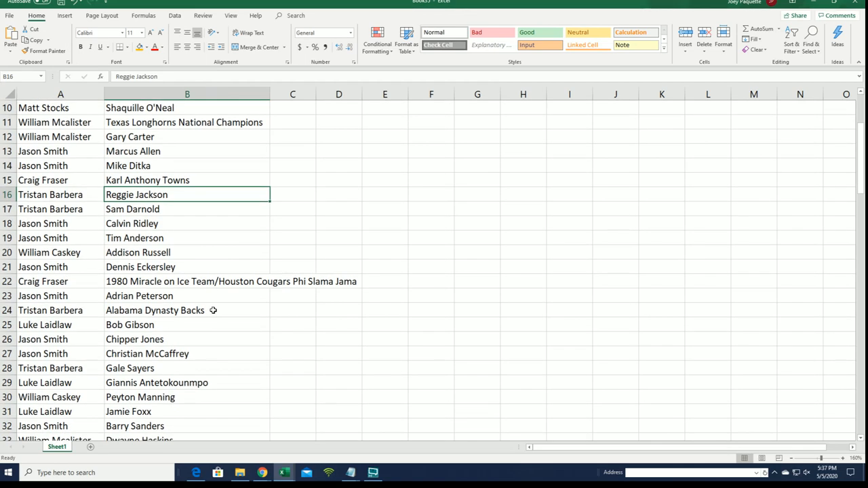
pyautogui.moveTo(138, 310)
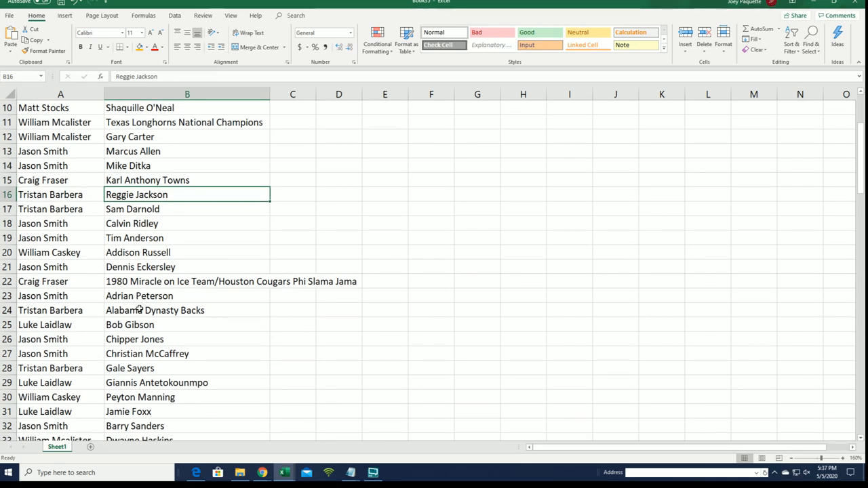
pyautogui.scroll(-3)
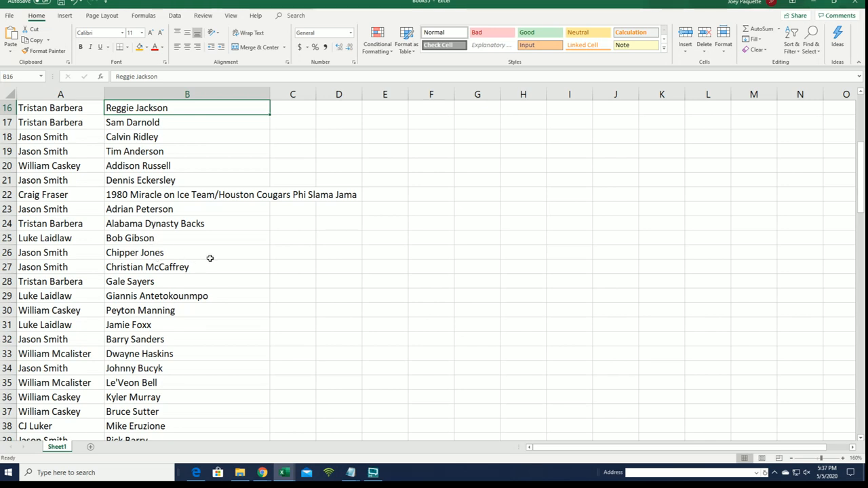
pyautogui.click(187, 252)
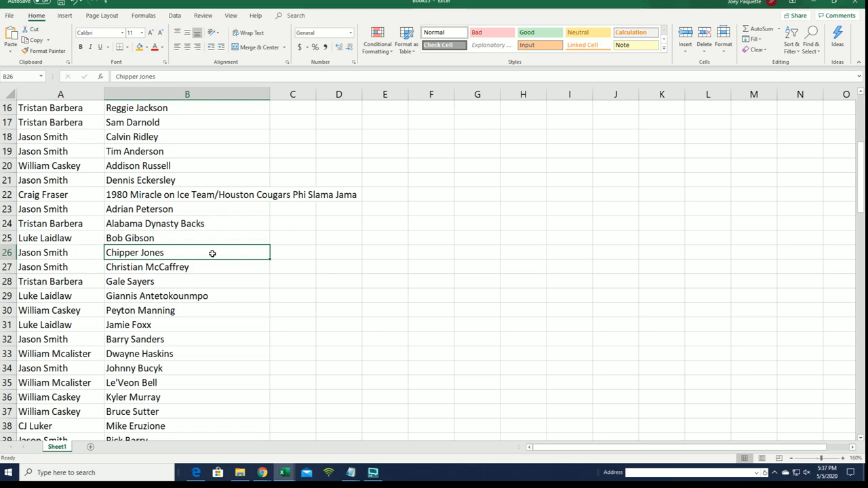
pyautogui.scroll(-3)
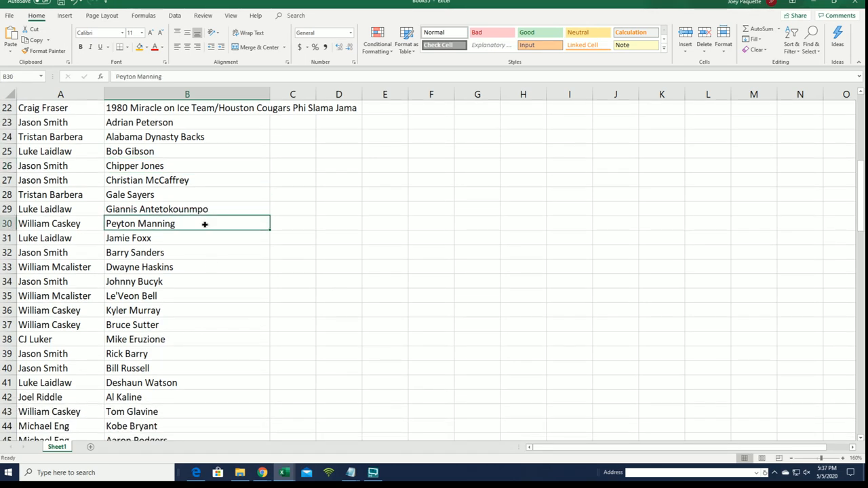
pyautogui.scroll(-3)
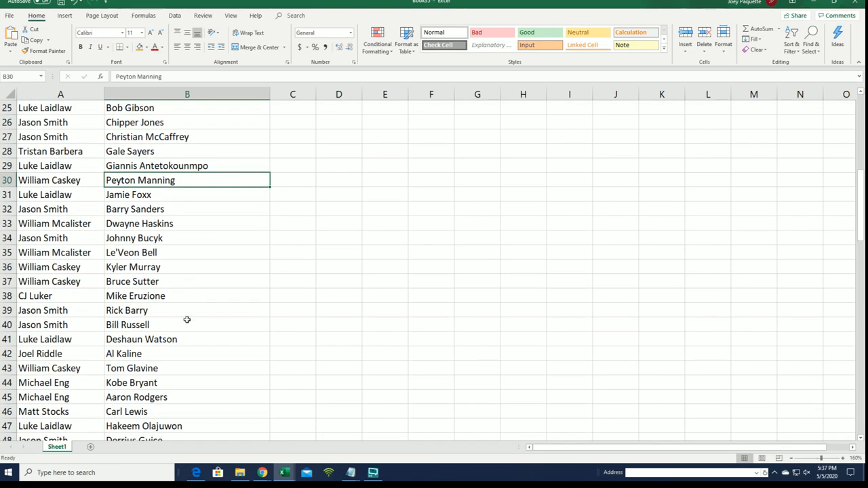
pyautogui.scroll(-3)
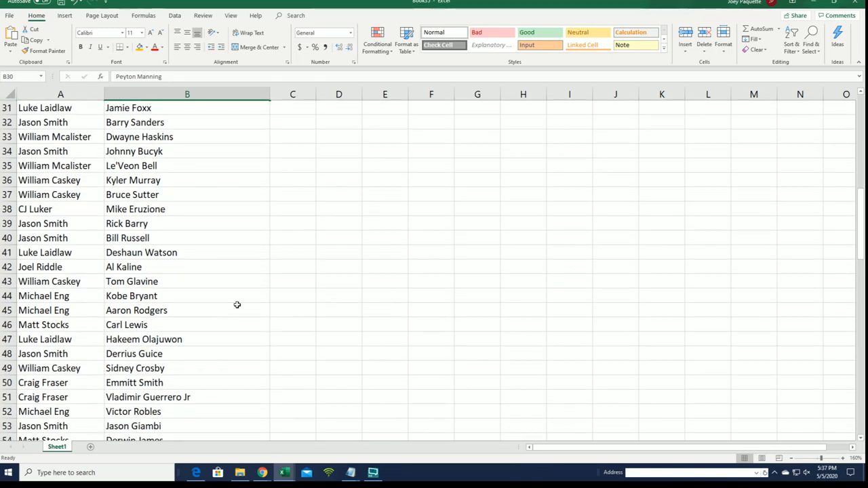
pyautogui.scroll(-3)
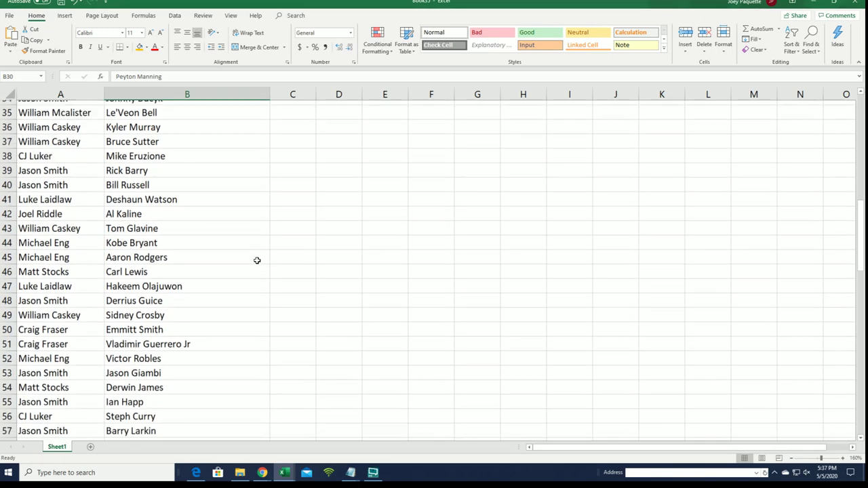
pyautogui.scroll(-3)
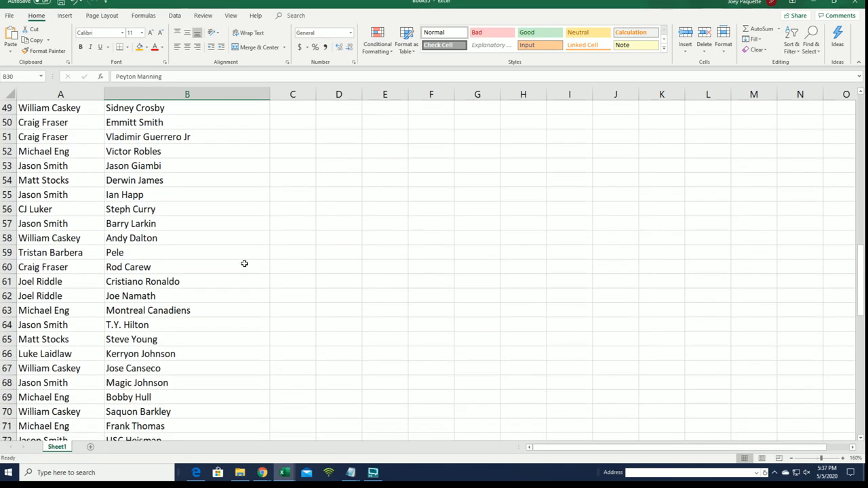
pyautogui.scroll(-3)
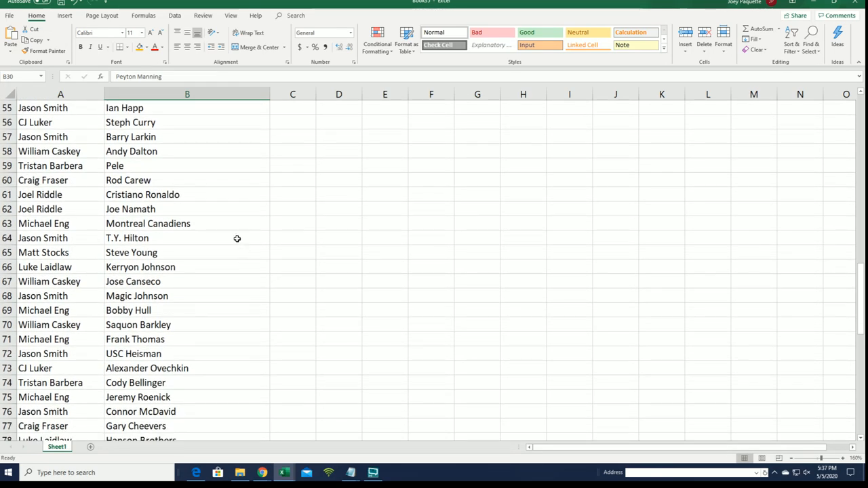
pyautogui.click(187, 209)
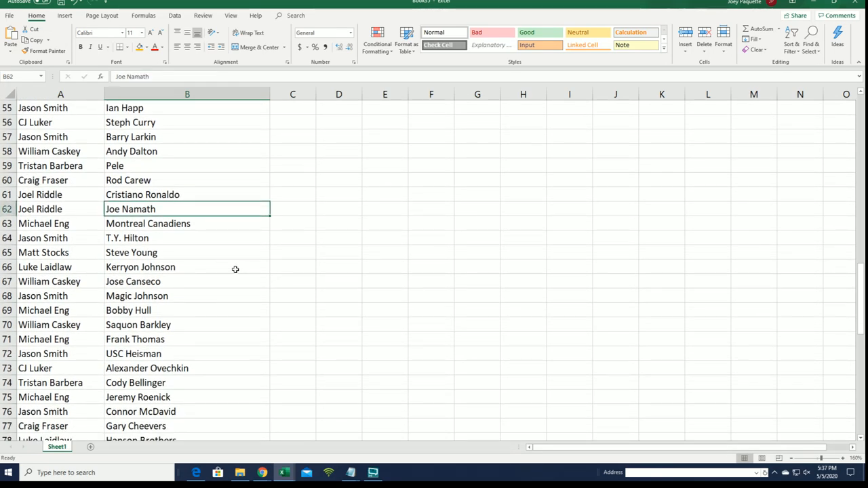
pyautogui.scroll(-3)
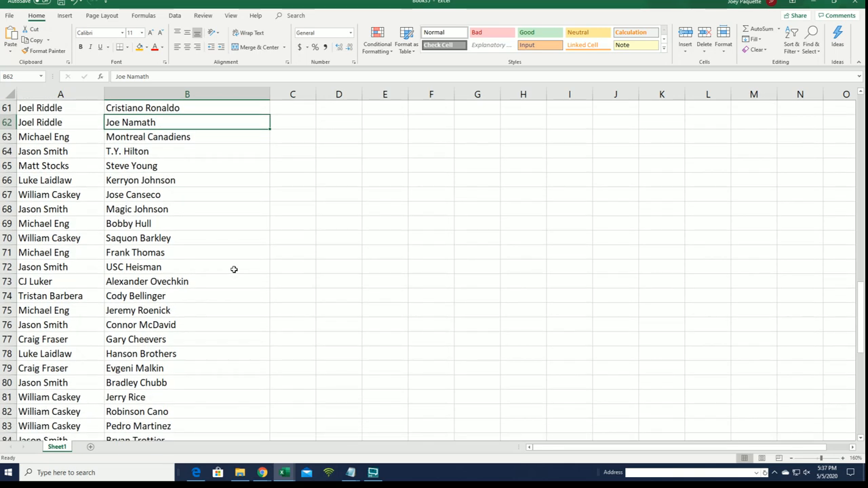
pyautogui.scroll(-3)
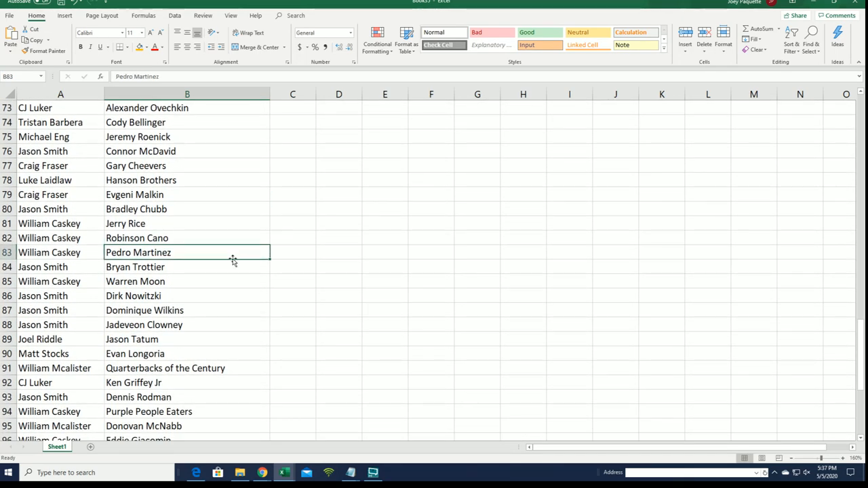
pyautogui.scroll(-3)
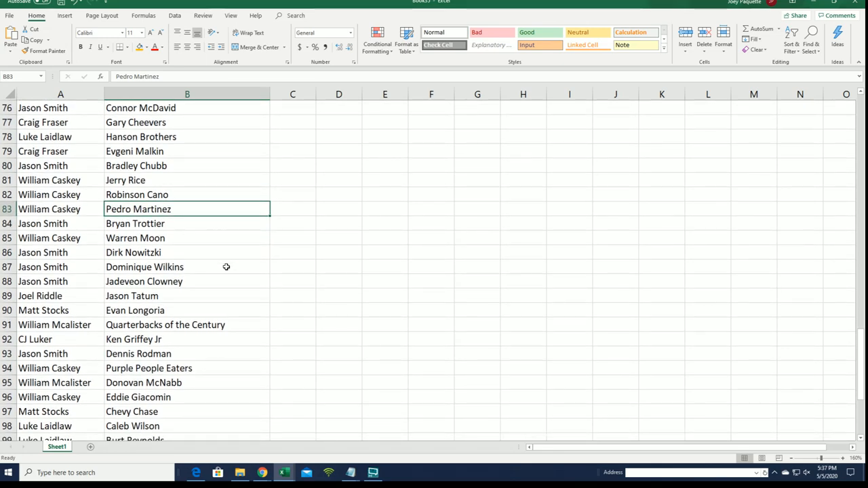
pyautogui.scroll(-3)
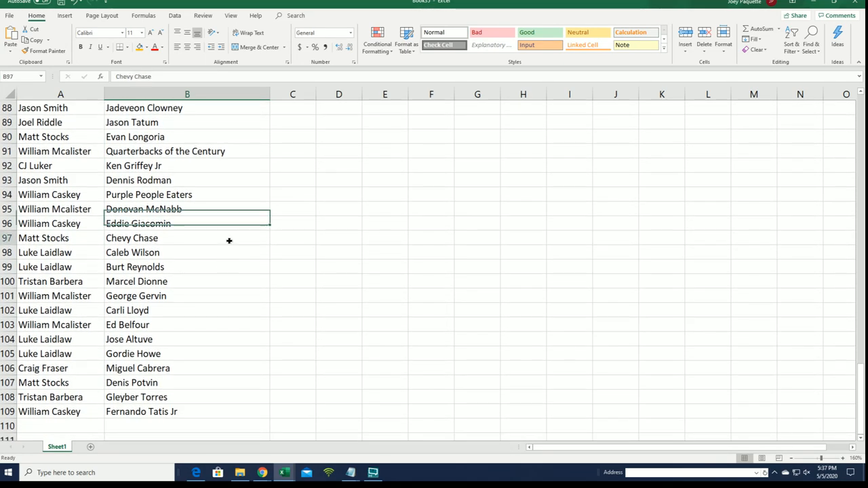
pyautogui.click(186, 238)
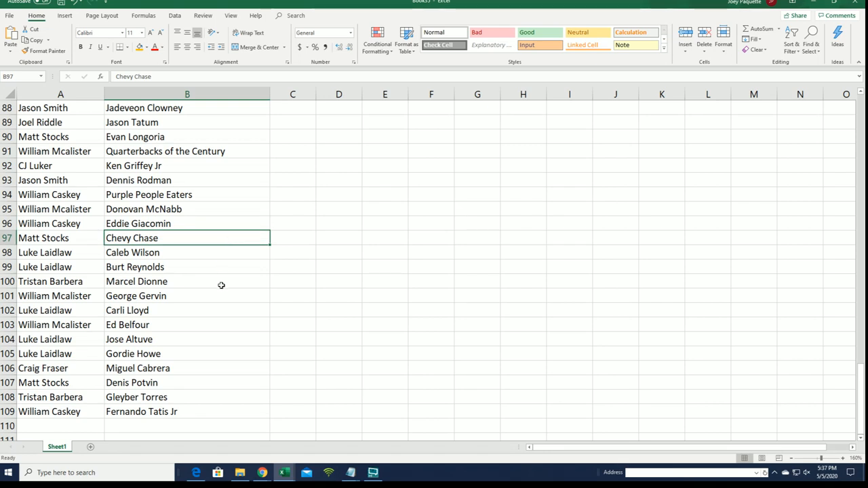
pyautogui.click(187, 411)
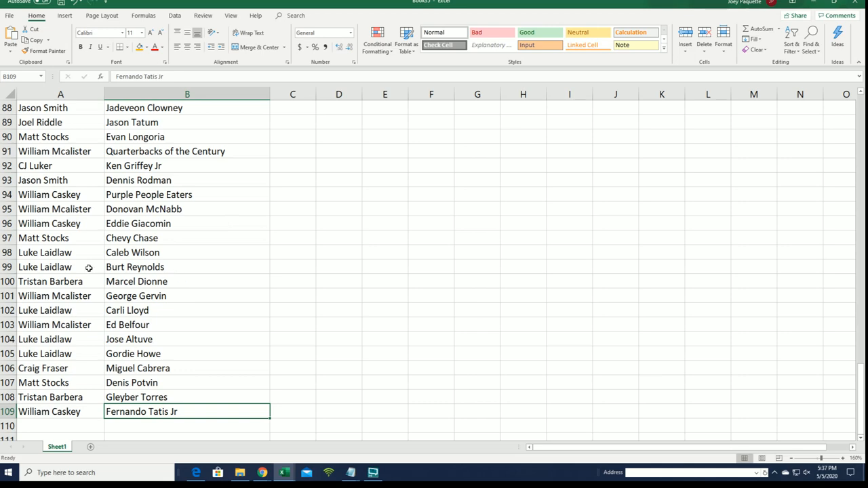
pyautogui.click(60, 266)
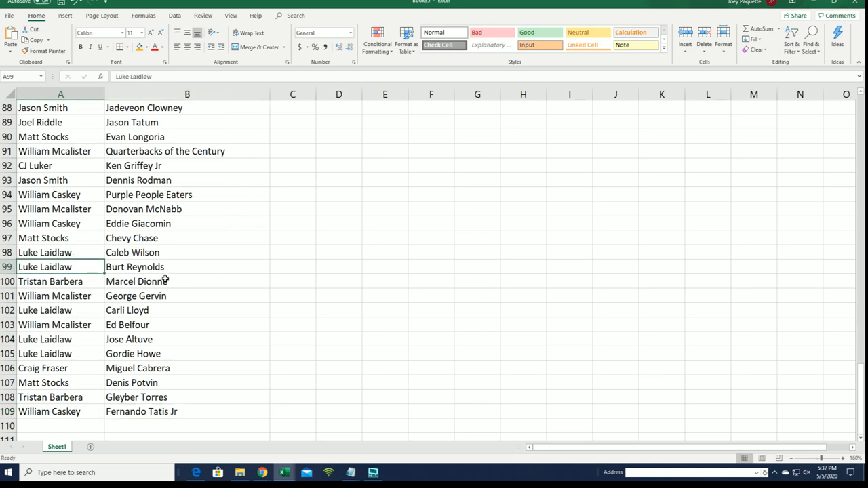
pyautogui.scroll(3)
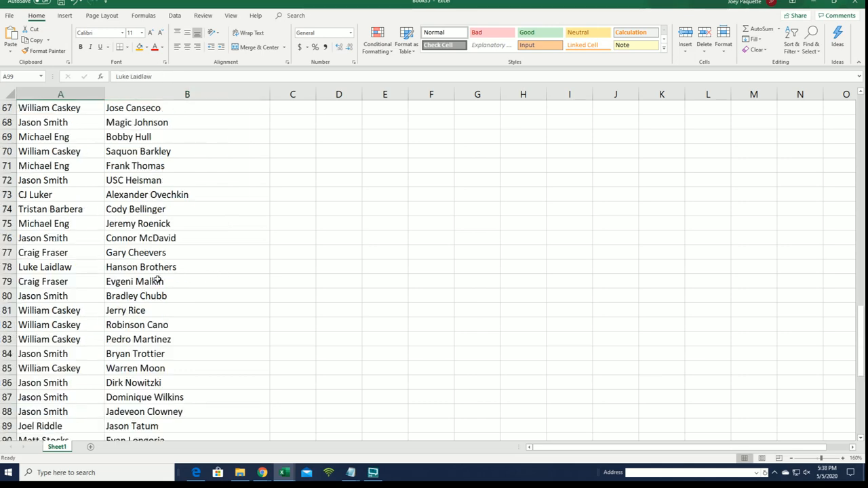
pyautogui.scroll(3)
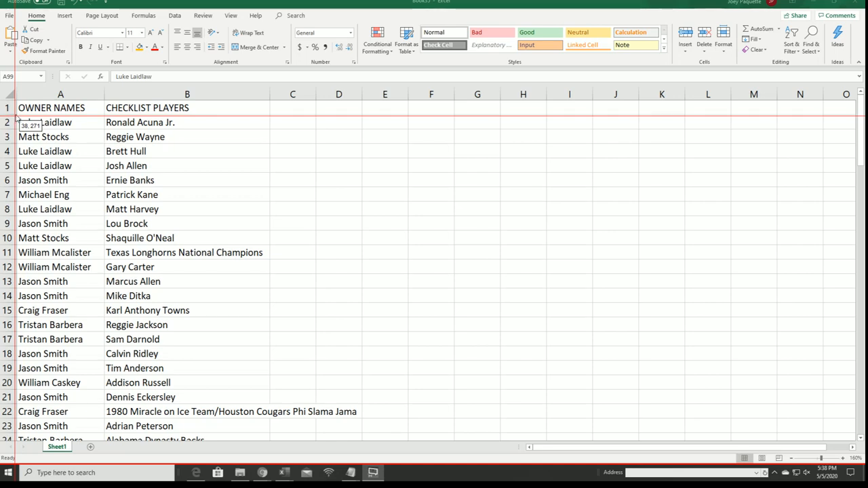
# Step: Drag a capture rectangle over columns A–B from the headings through row 23
pyautogui.moveTo(27, 122); pyautogui.dragTo(268, 427)
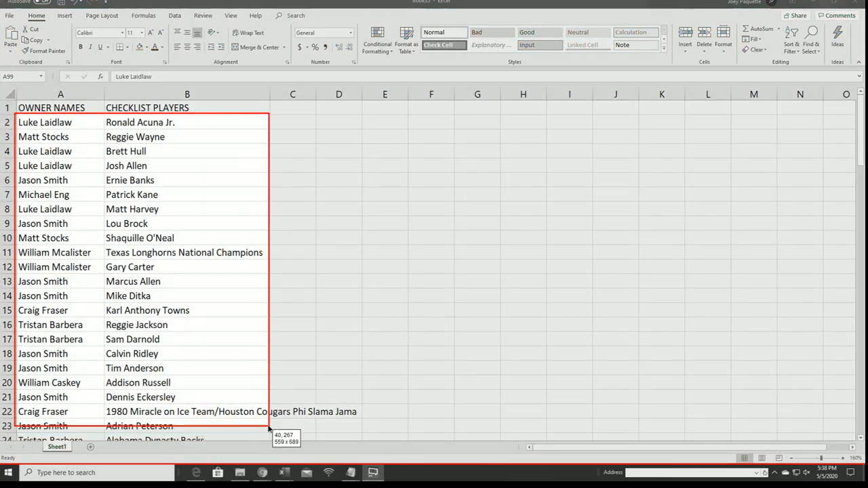
pyautogui.moveTo(269, 428); pyautogui.dragTo(260, 437)
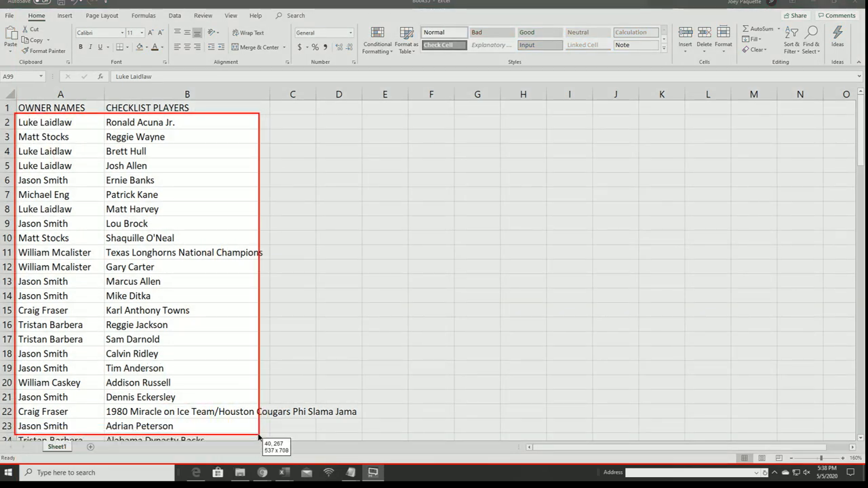